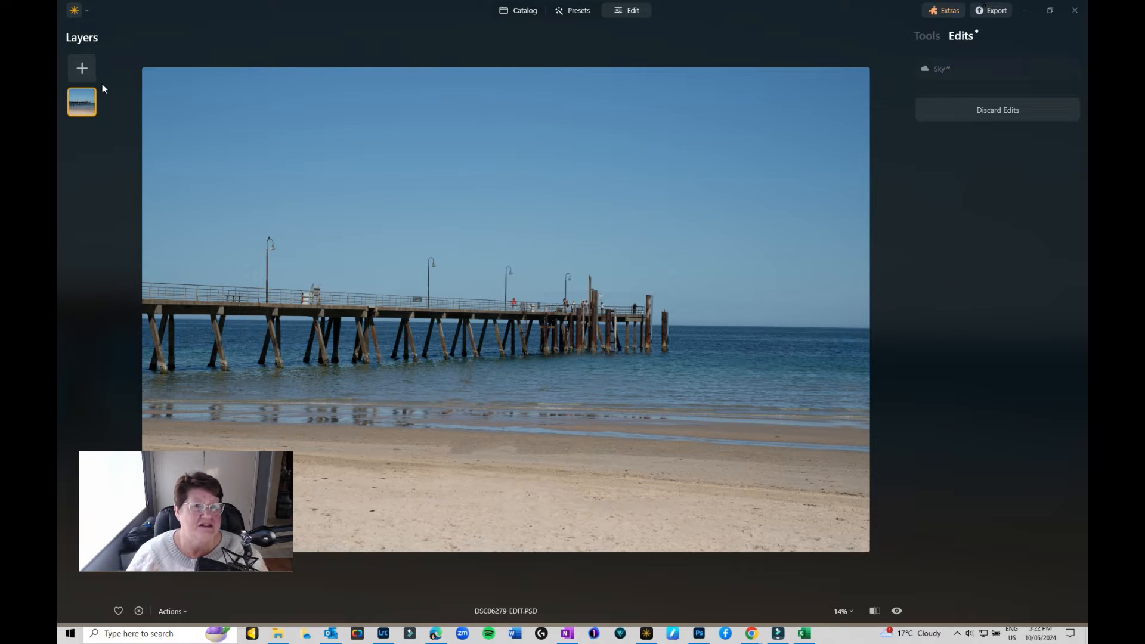
mouse_move(523, 10)
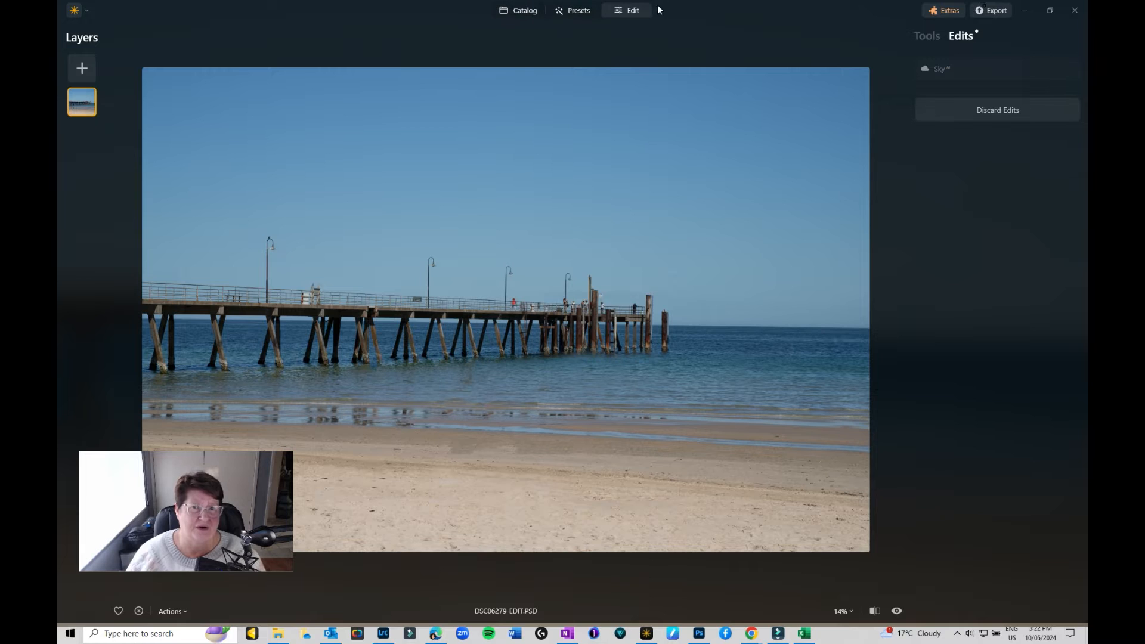
Show the editing tools list for the open beach-and-pier photo
left_click(926, 36)
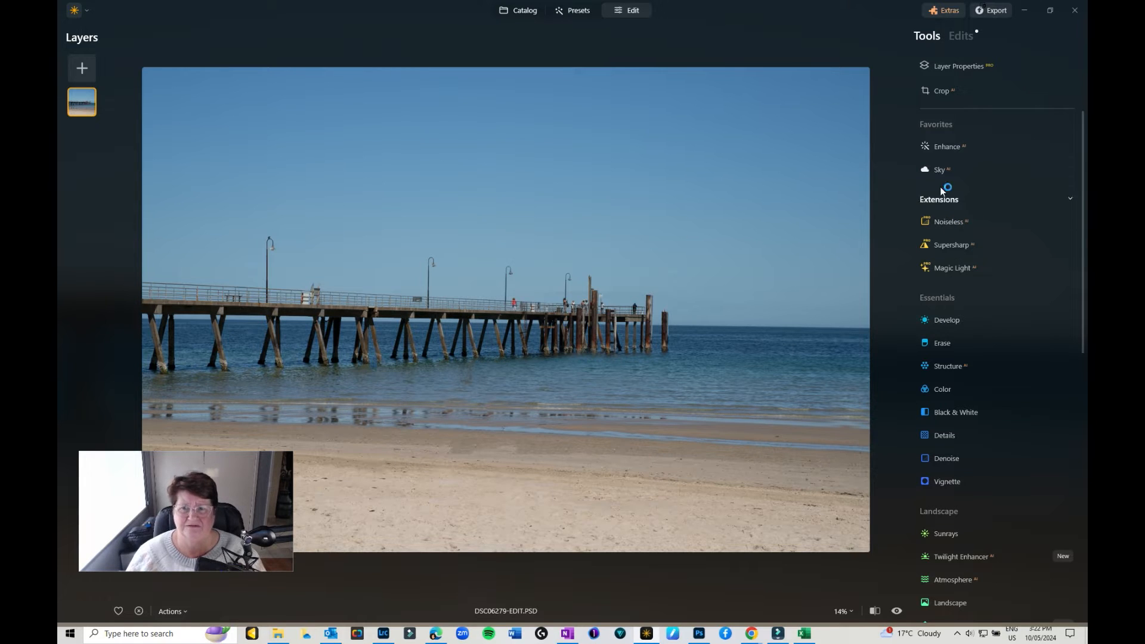
Apply Enhance AI with Accent 21 and Sky Enhancer raised to about 26
left_click(946, 146)
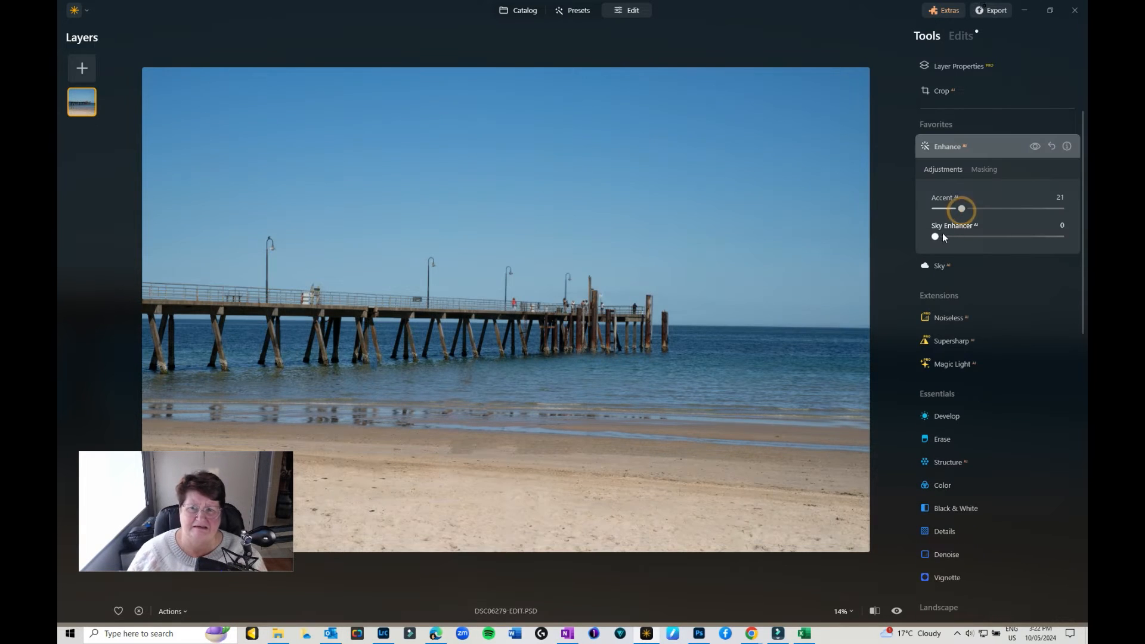
left_click_drag(936, 237, 967, 236)
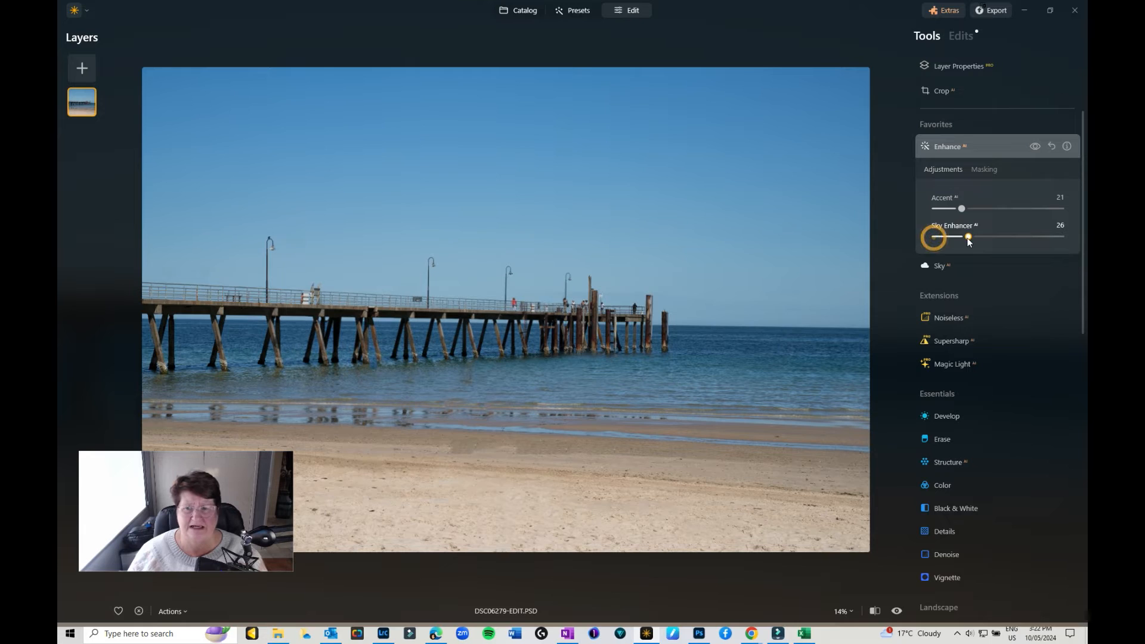
left_click_drag(980, 237, 963, 236)
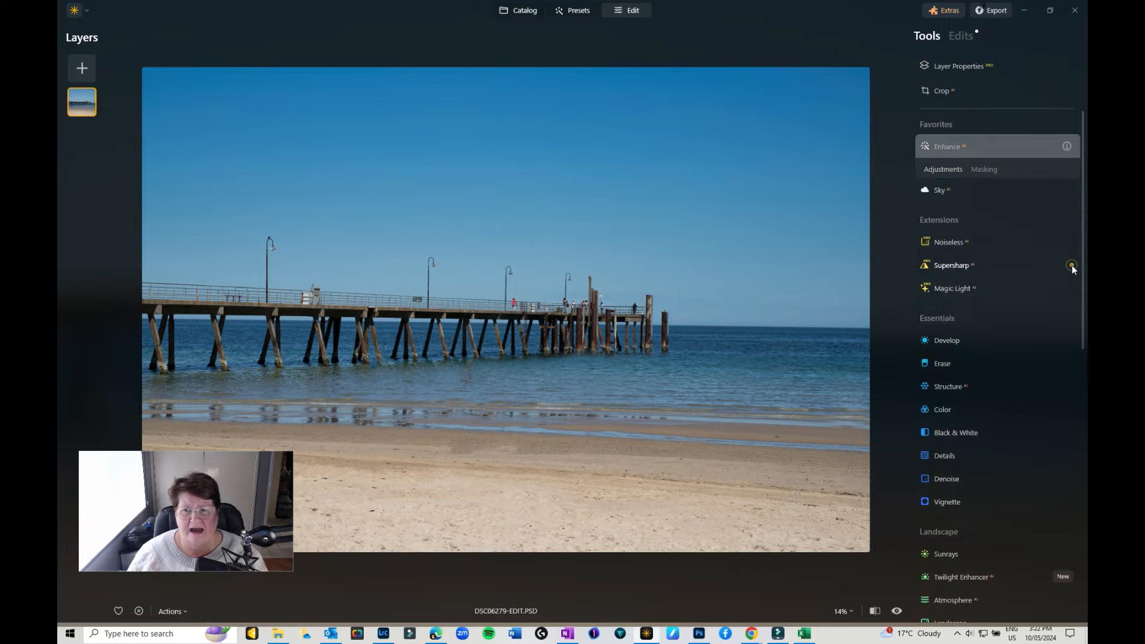
In Sky AI, choose Blue Sky 4 from the sky gallery as the replacement sky
left_click(939, 189)
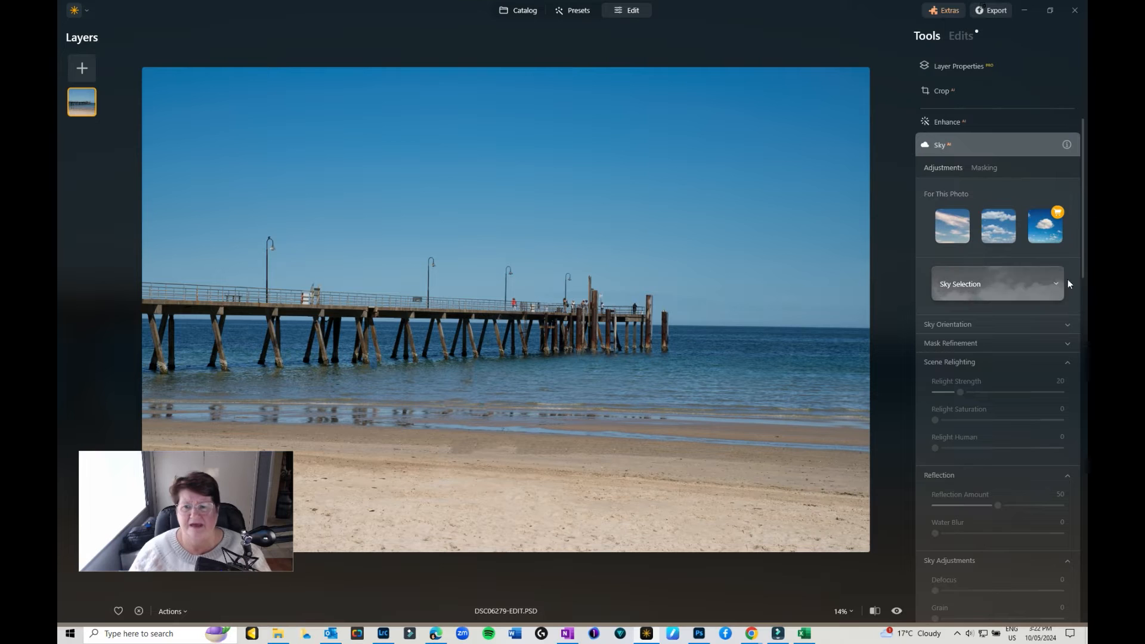
left_click(951, 226)
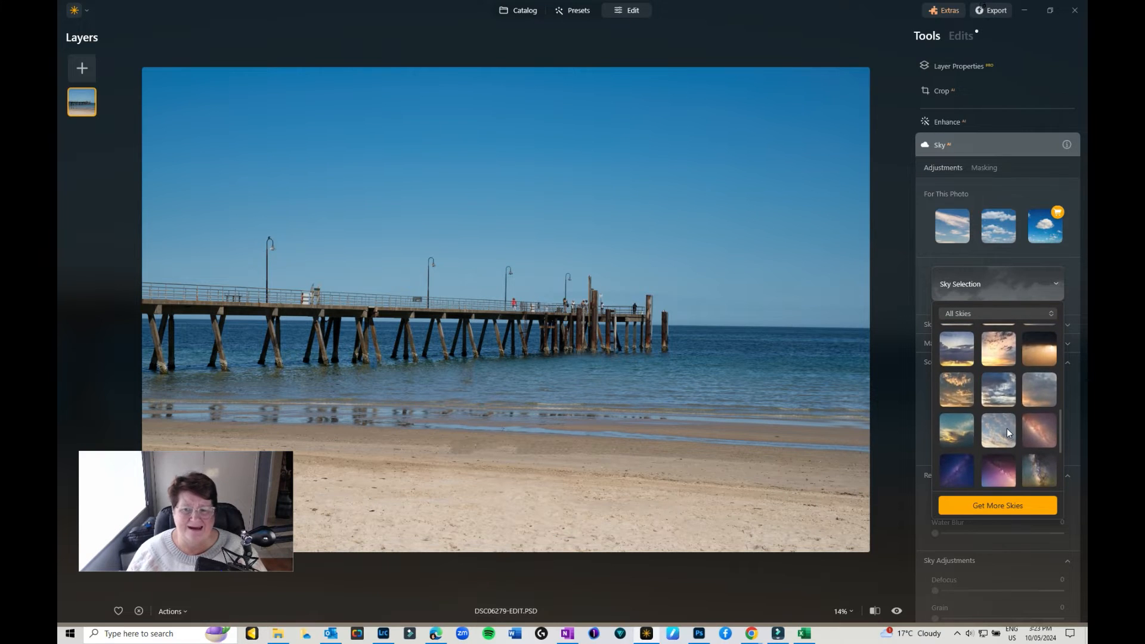
scroll("down", 3)
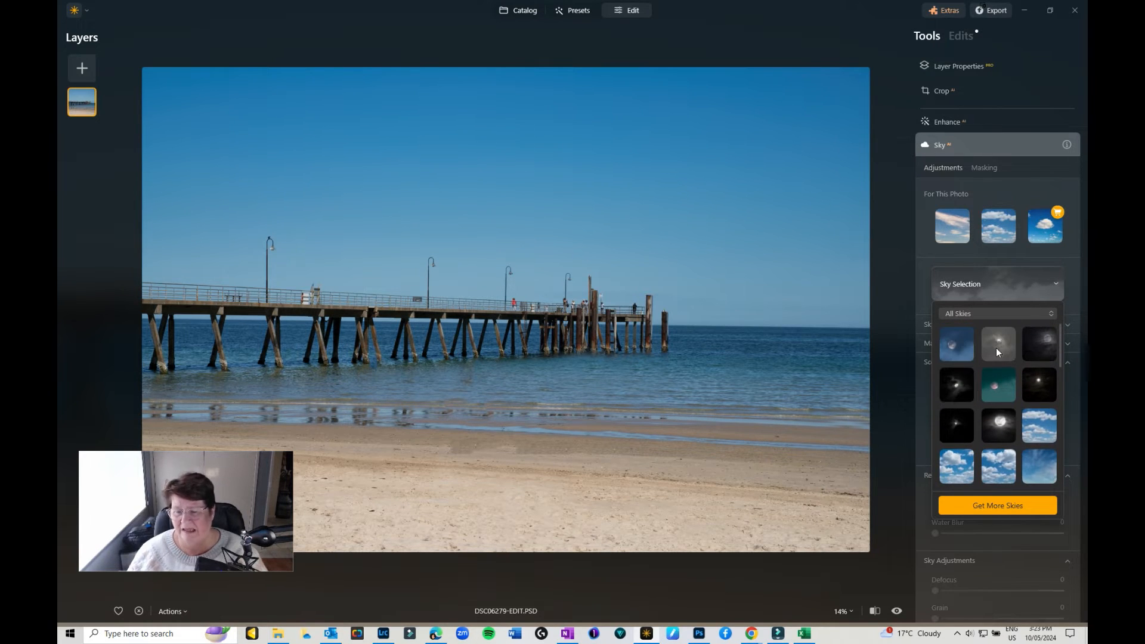
scroll("down", 3)
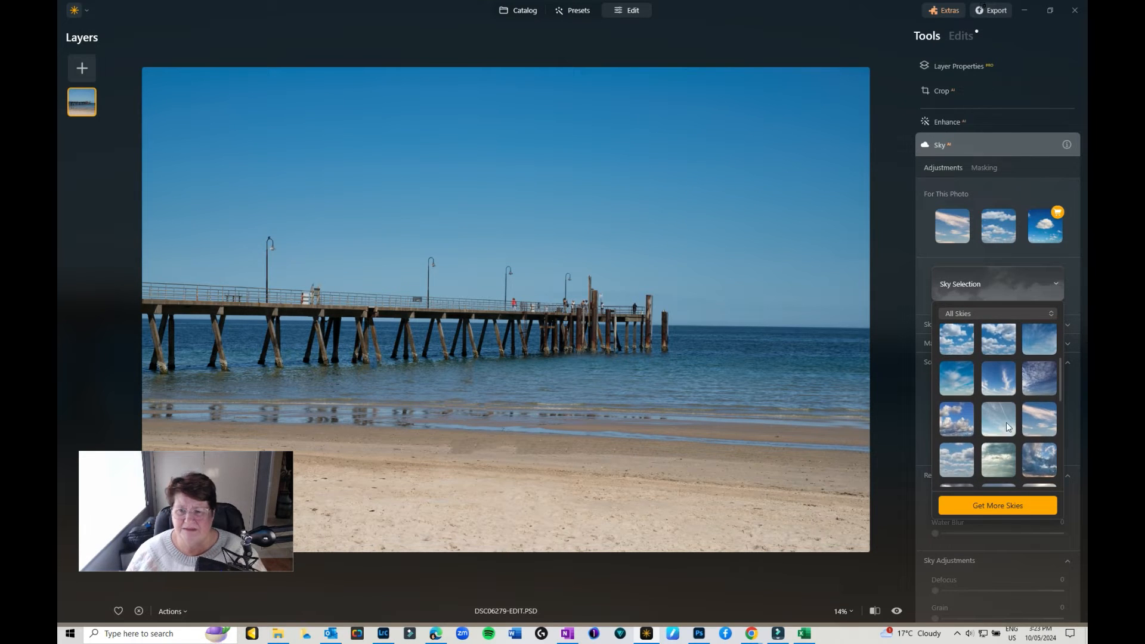
mouse_move(1002, 423)
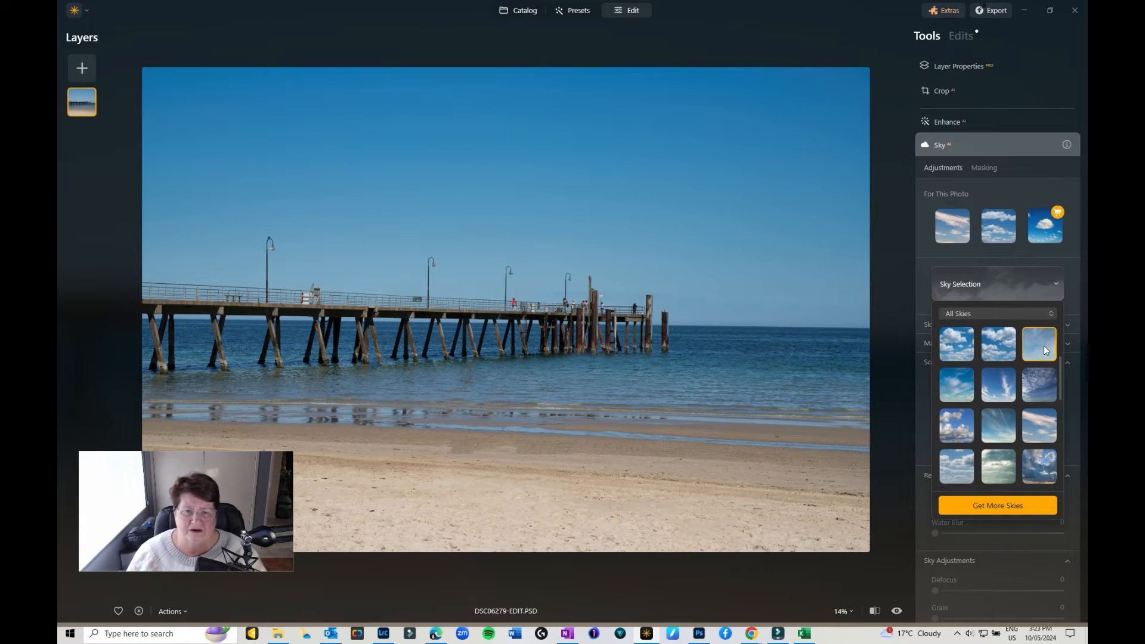
left_click(1038, 344)
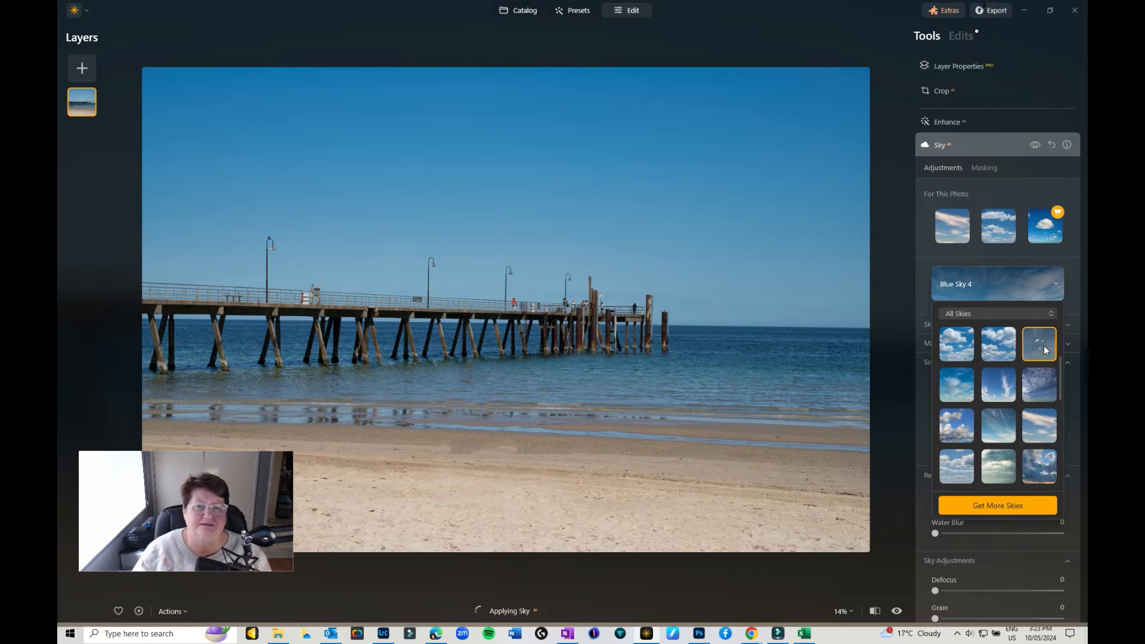
In Sky Orientation, test the Horizon and Vertical Position sliders and leave both at 0
left_click(1038, 344)
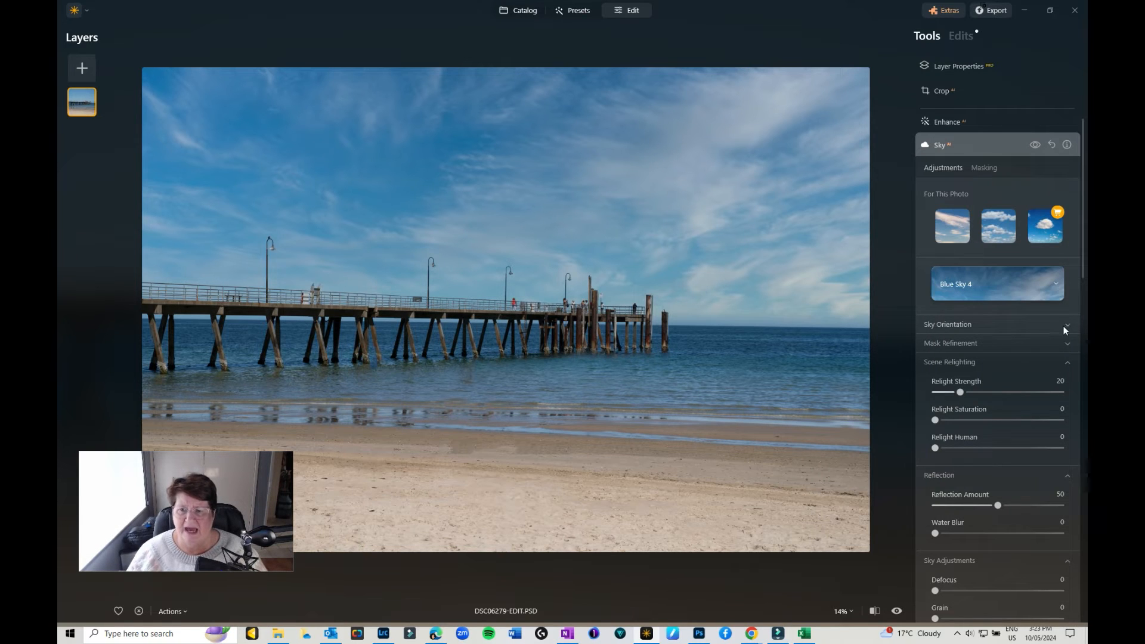
left_click(1066, 324)
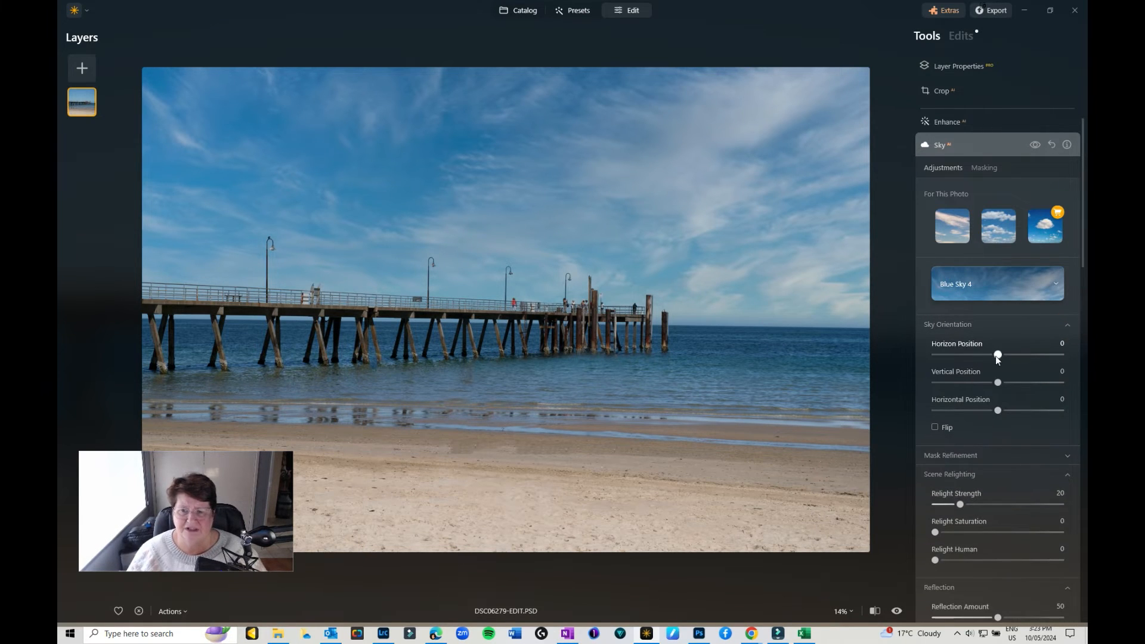
left_click_drag(998, 355, 1024, 354)
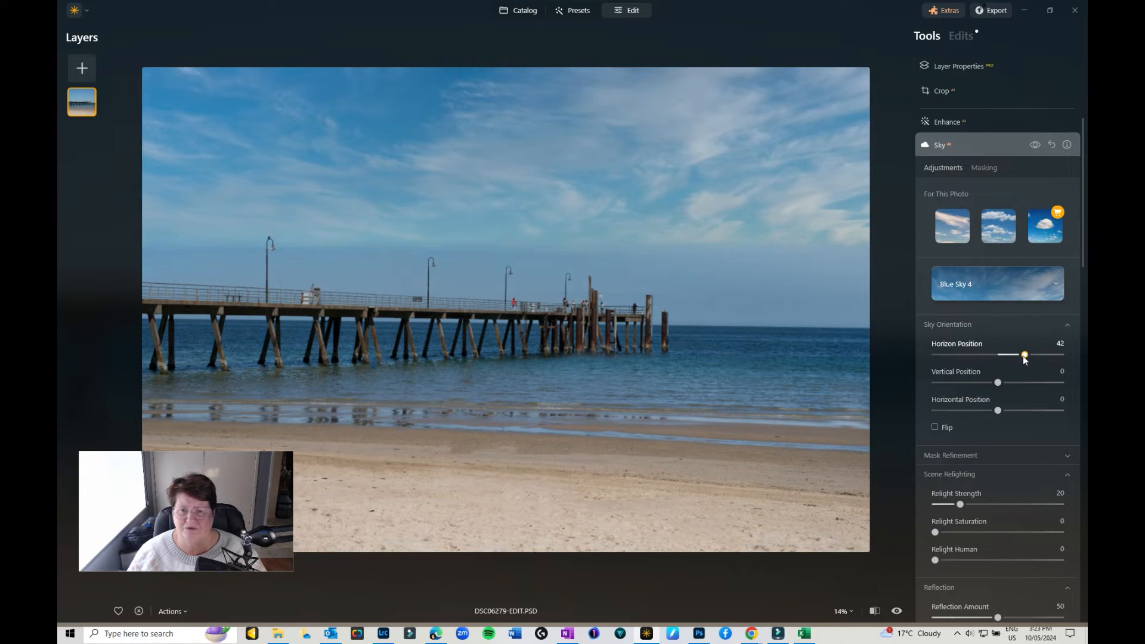
left_click_drag(1023, 354, 989, 354)
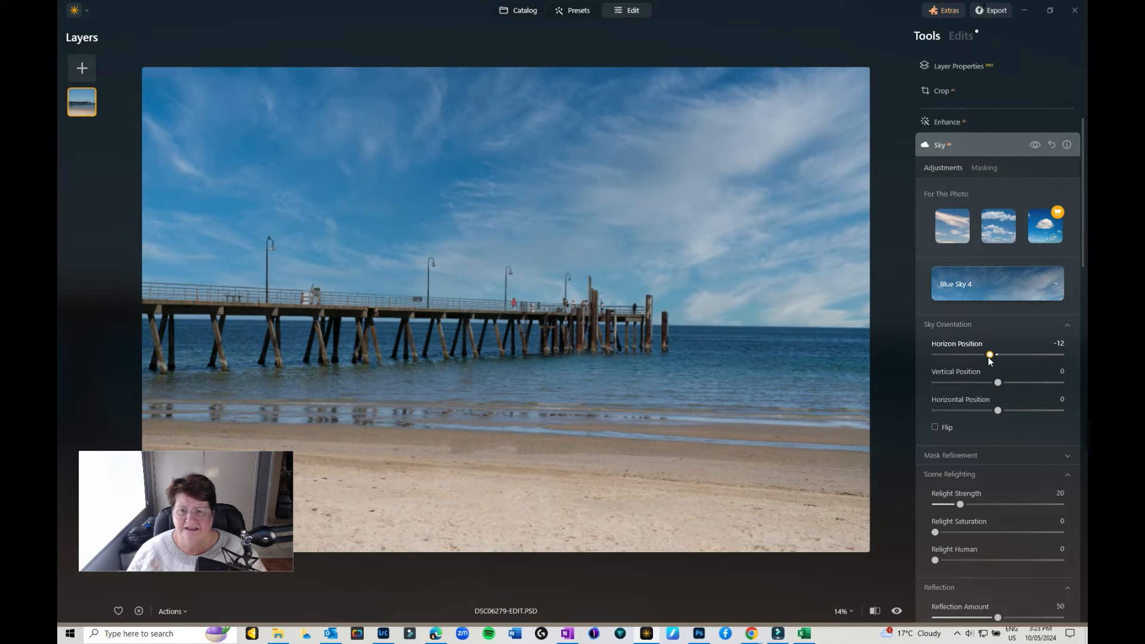
left_click_drag(990, 355, 1006, 355)
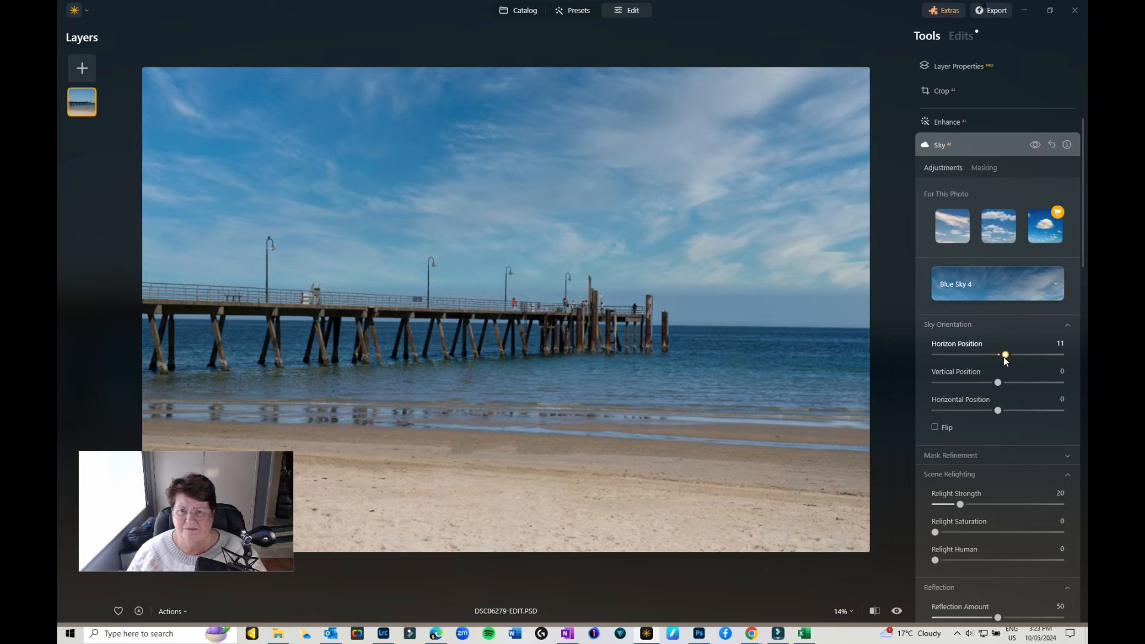
left_click_drag(1005, 355, 1001, 354)
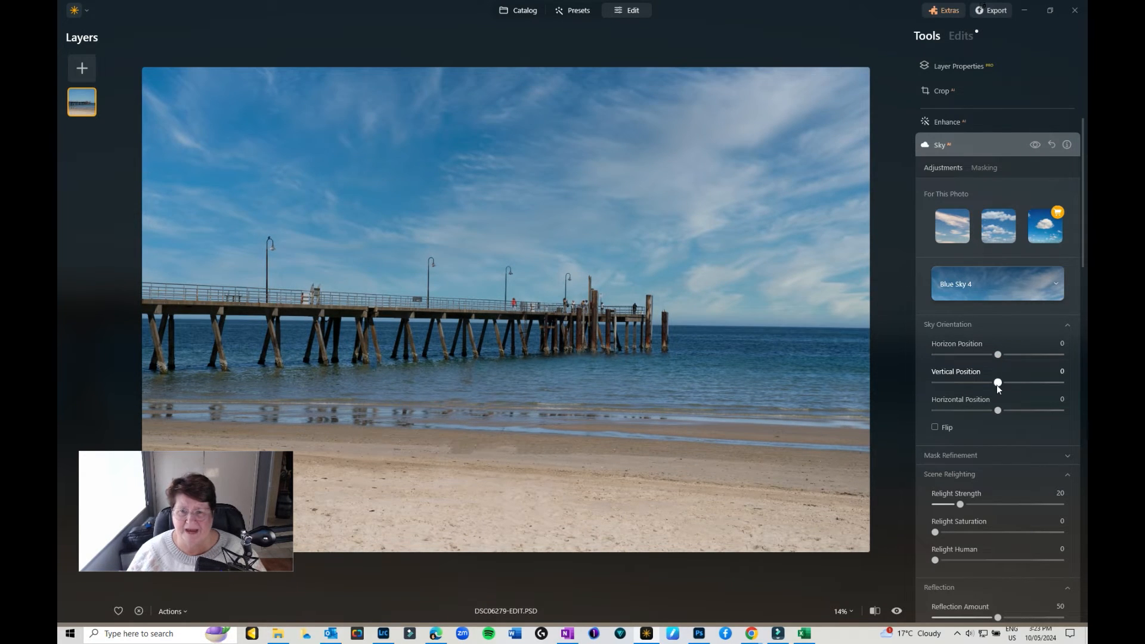
left_click_drag(998, 383, 968, 382)
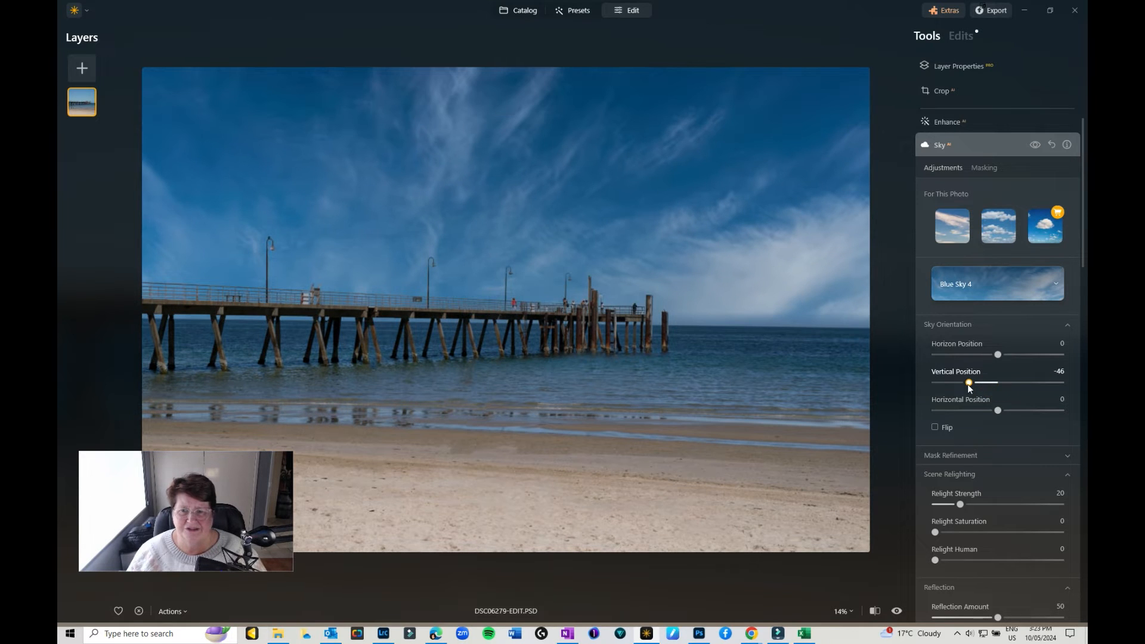
left_click_drag(969, 381, 1024, 382)
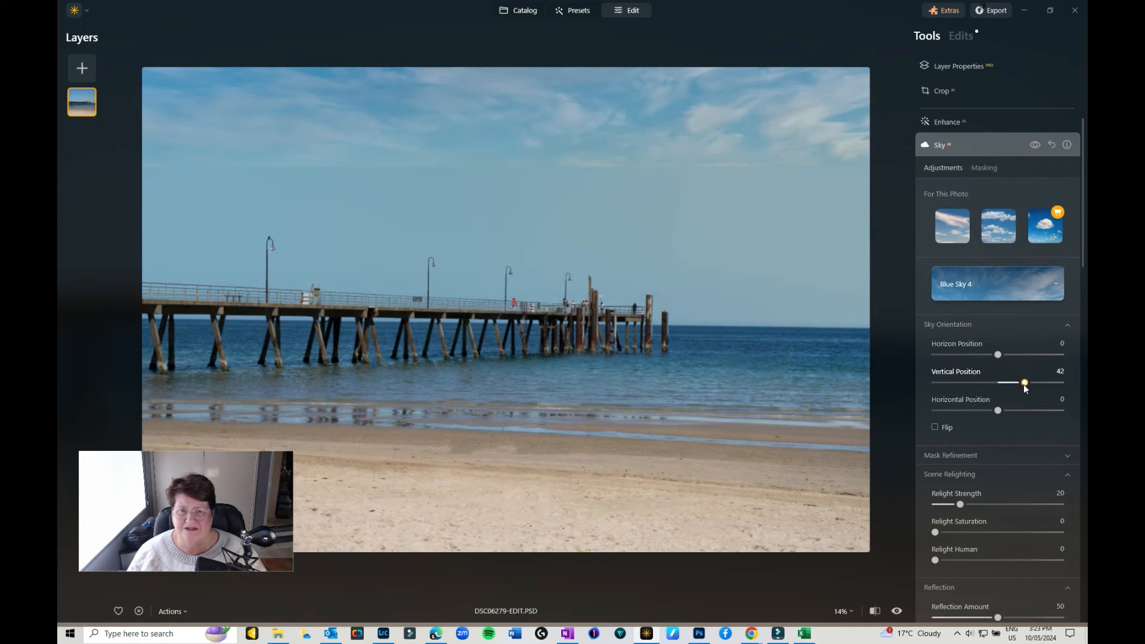
left_click_drag(1023, 383, 1002, 383)
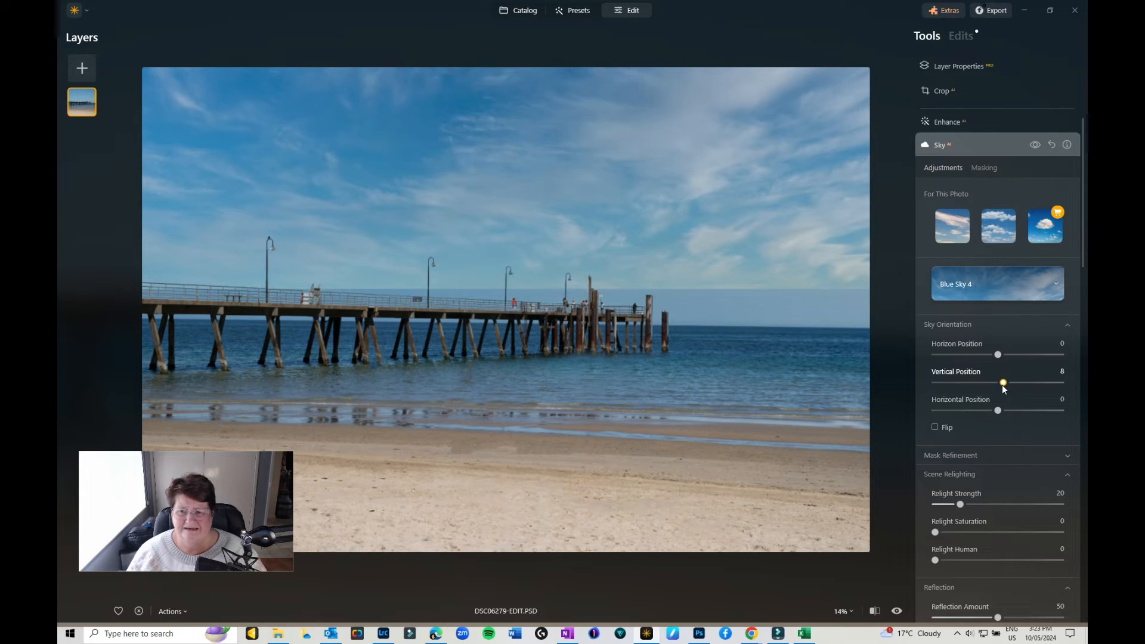
left_click_drag(1002, 383, 998, 383)
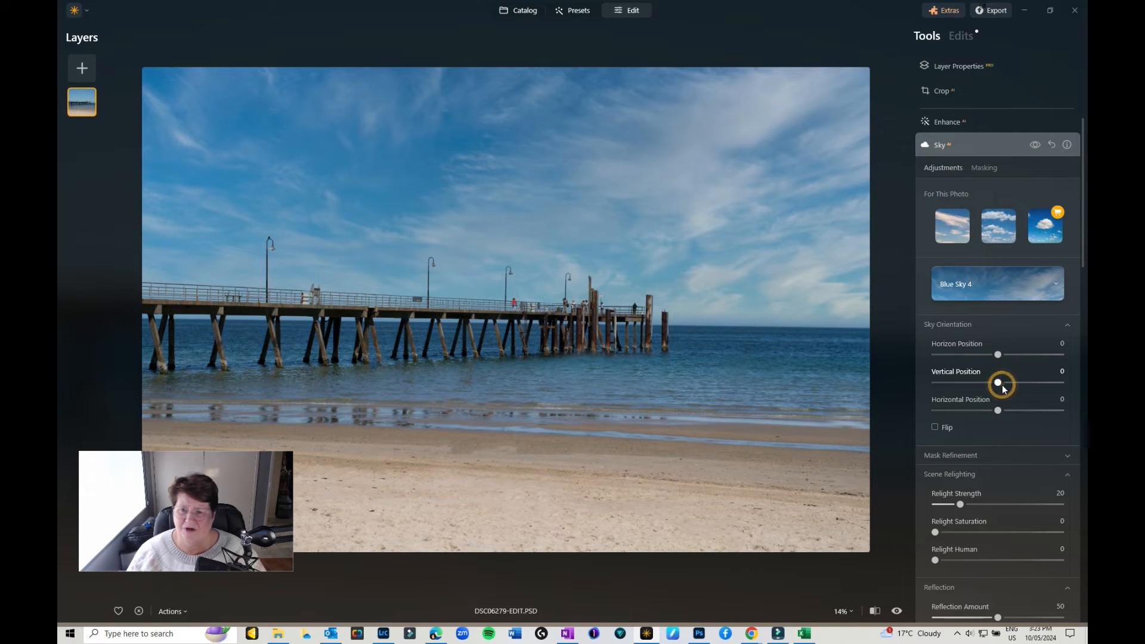
Set the sky's Horizontal Position to 18 and toggle Flip on and off
left_click_drag(998, 411, 1022, 411)
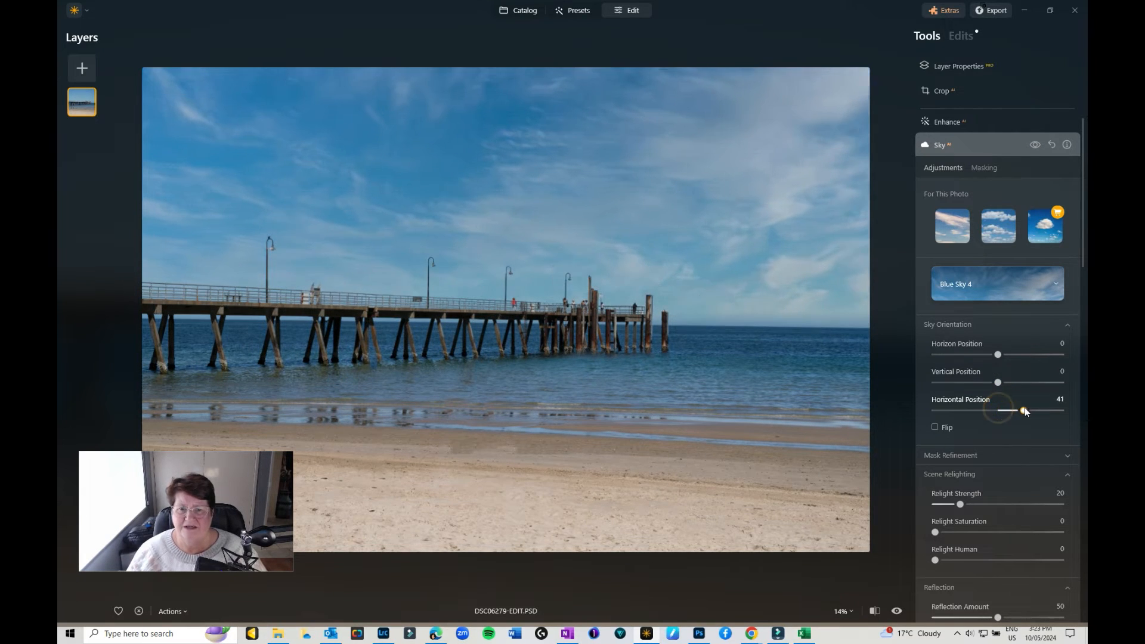
left_click_drag(1022, 410, 1013, 410)
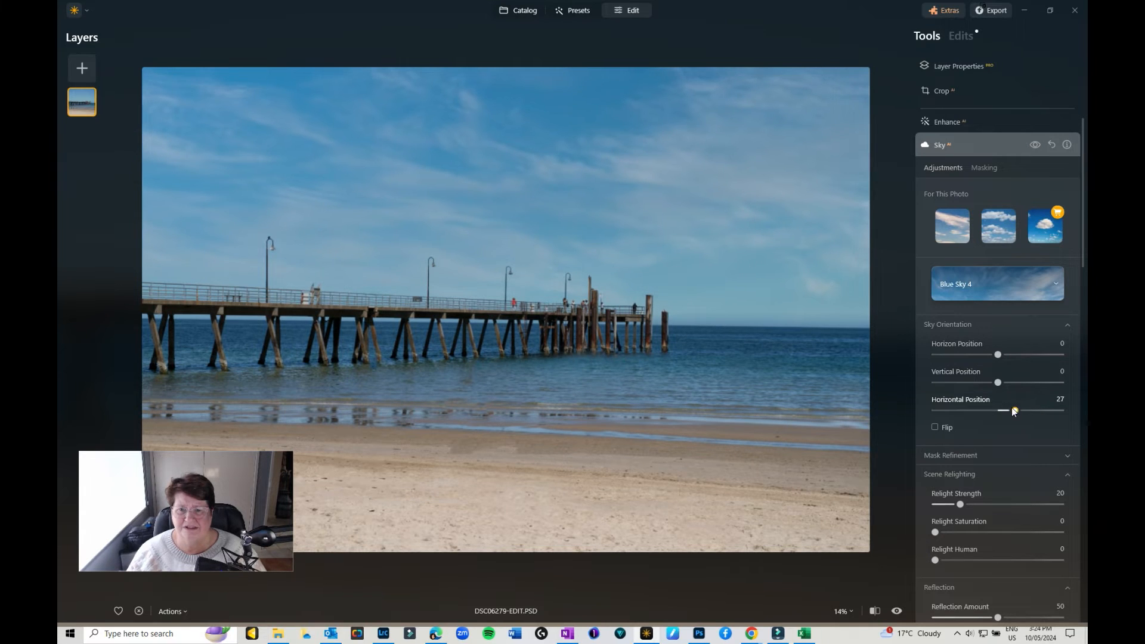
left_click_drag(1014, 410, 1009, 410)
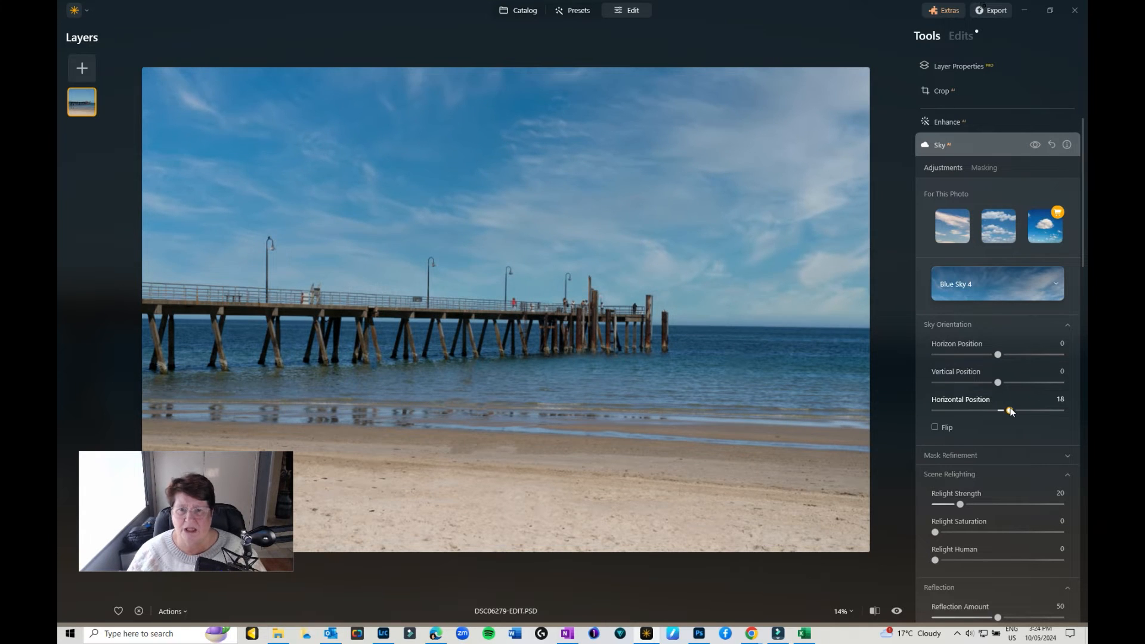
left_click(935, 427)
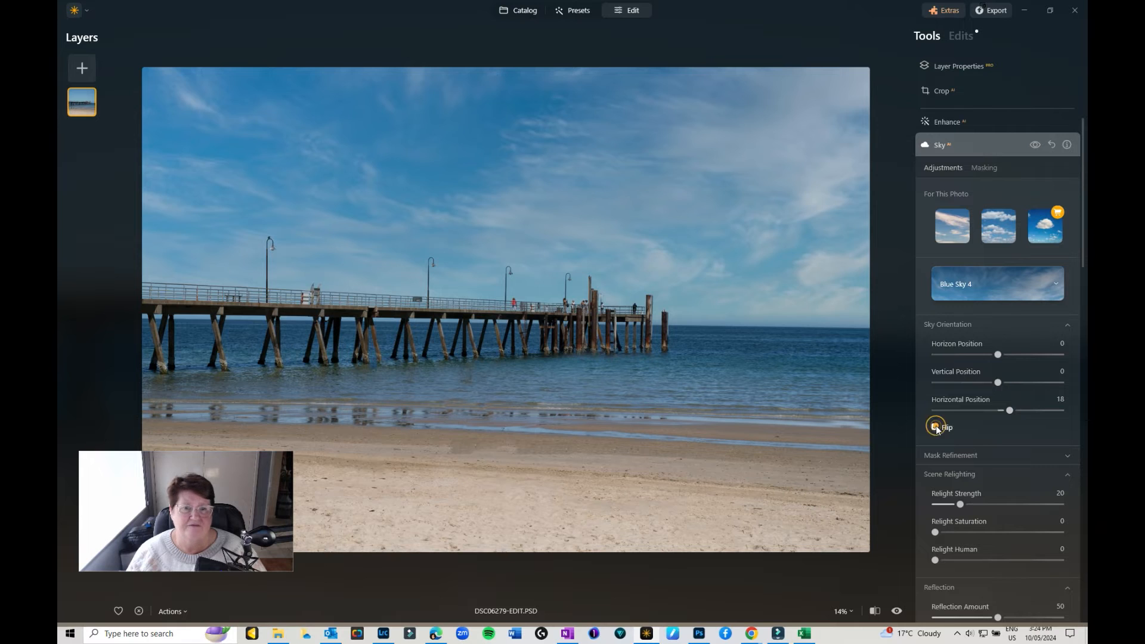
left_click(935, 427)
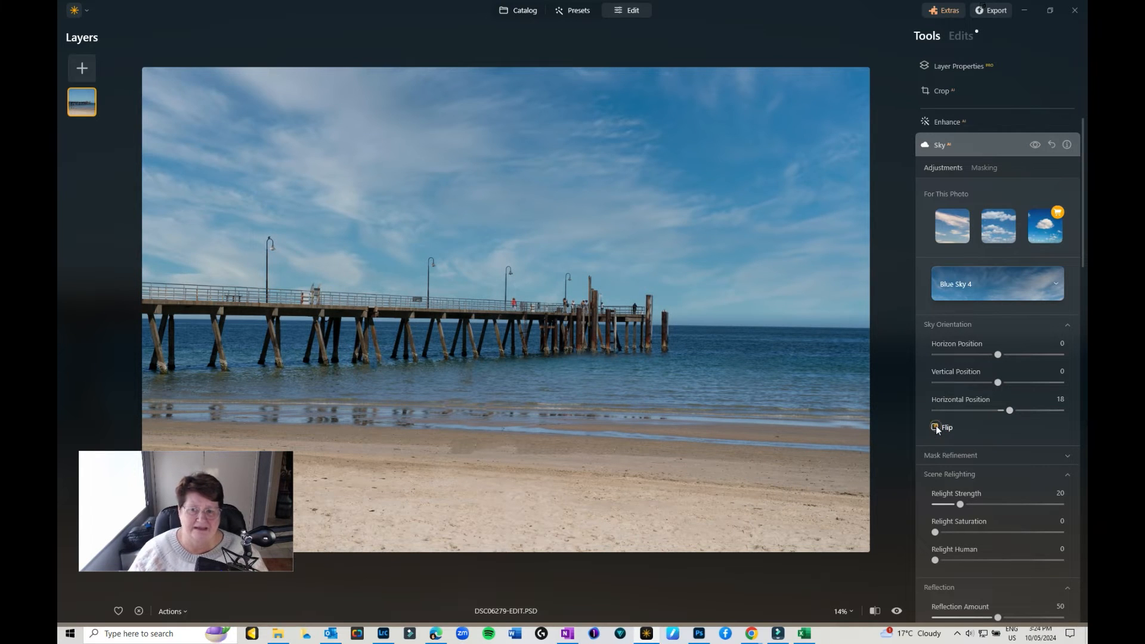
Expand Mask Refinement and set Scene Relighting to strength 24 and saturation 21
left_click(1066, 454)
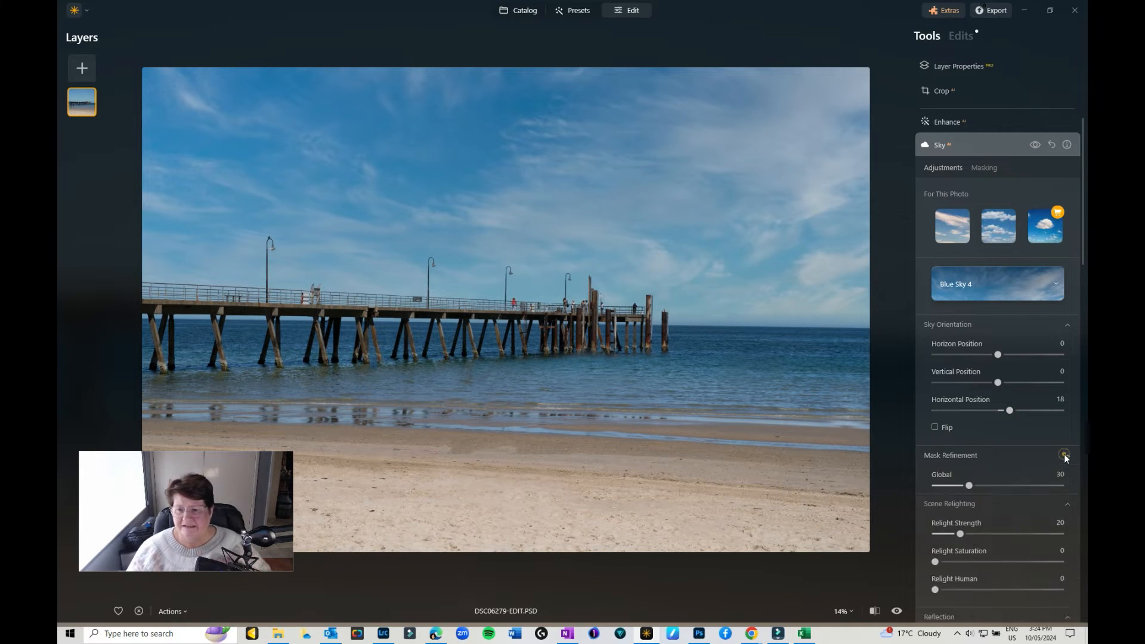
left_click(1063, 455)
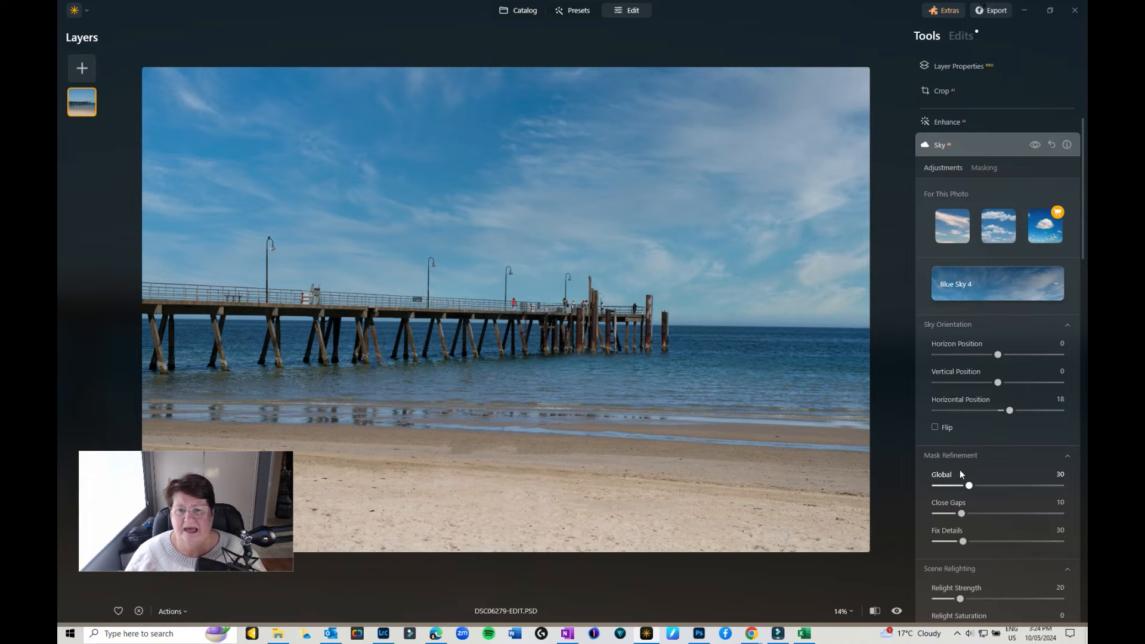
mouse_move(733, 333)
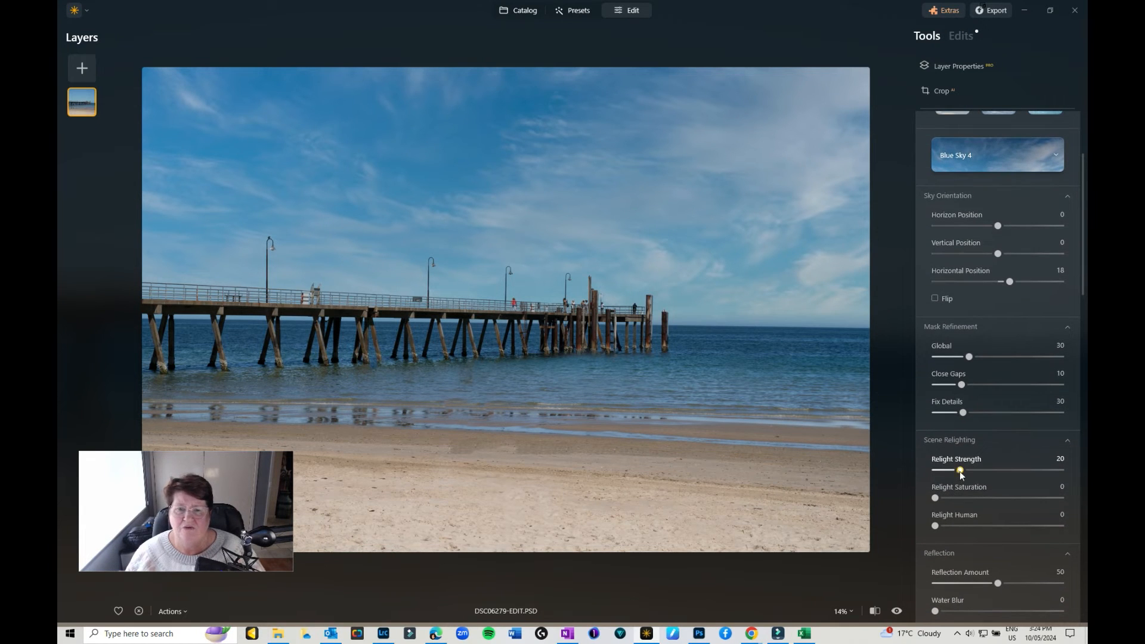
left_click_drag(958, 470, 934, 470)
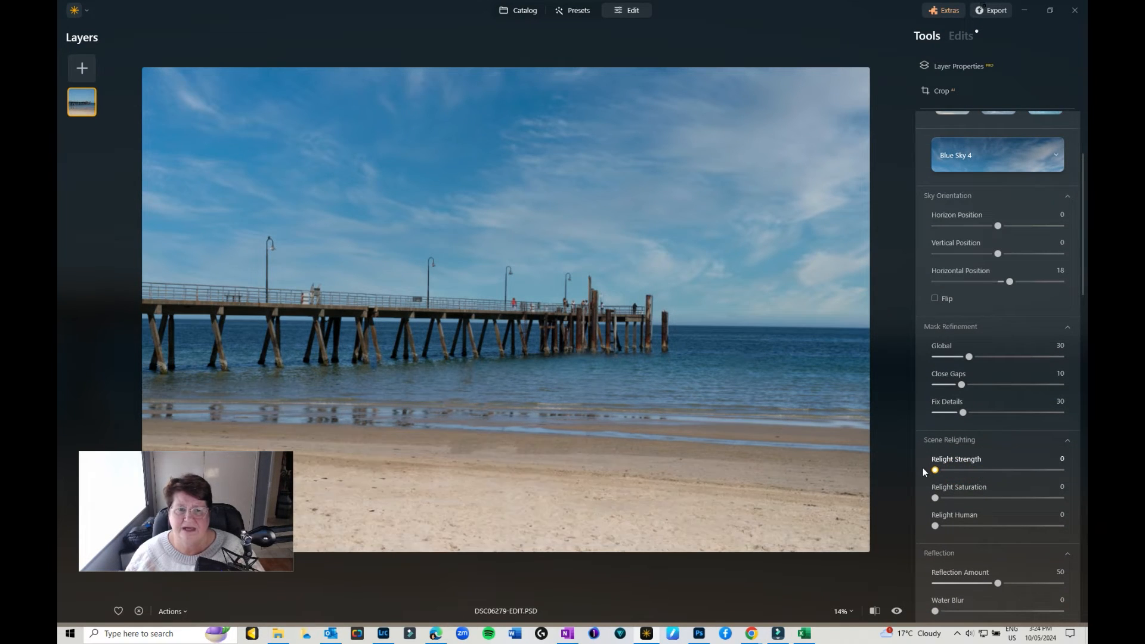
left_click_drag(935, 470, 960, 471)
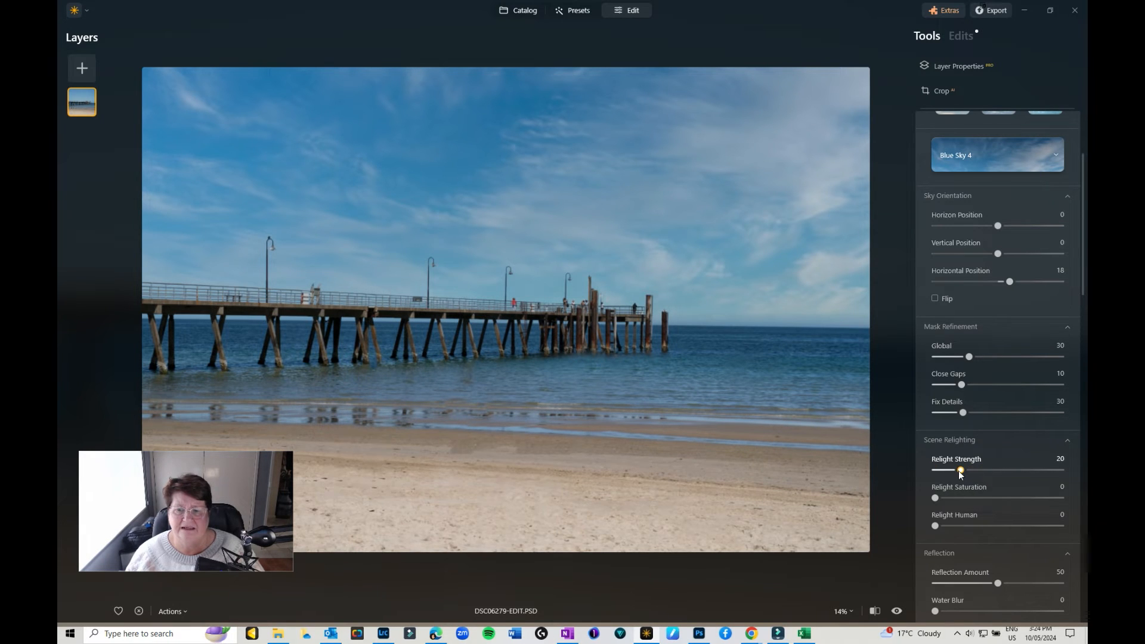
left_click_drag(959, 470, 965, 470)
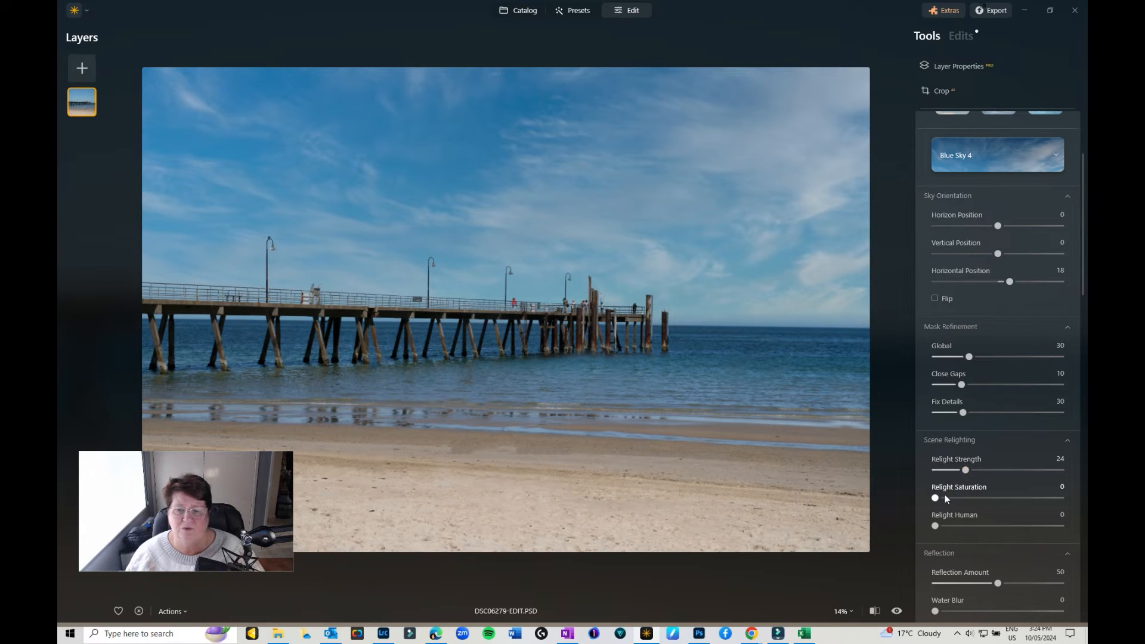
left_click_drag(934, 497, 962, 498)
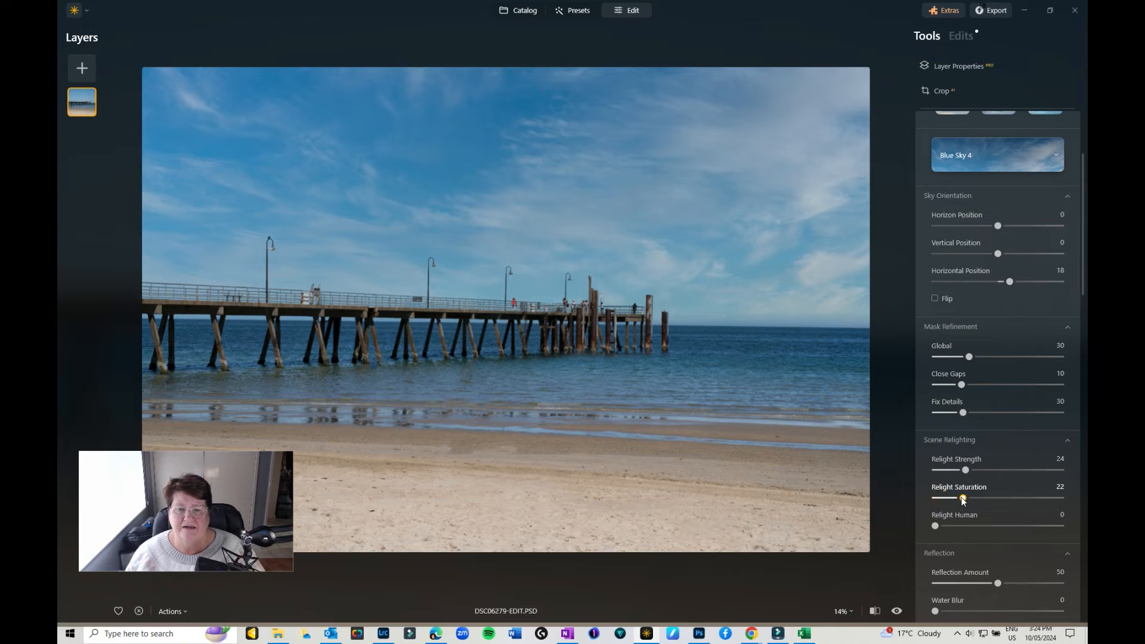
left_click_drag(965, 497, 960, 497)
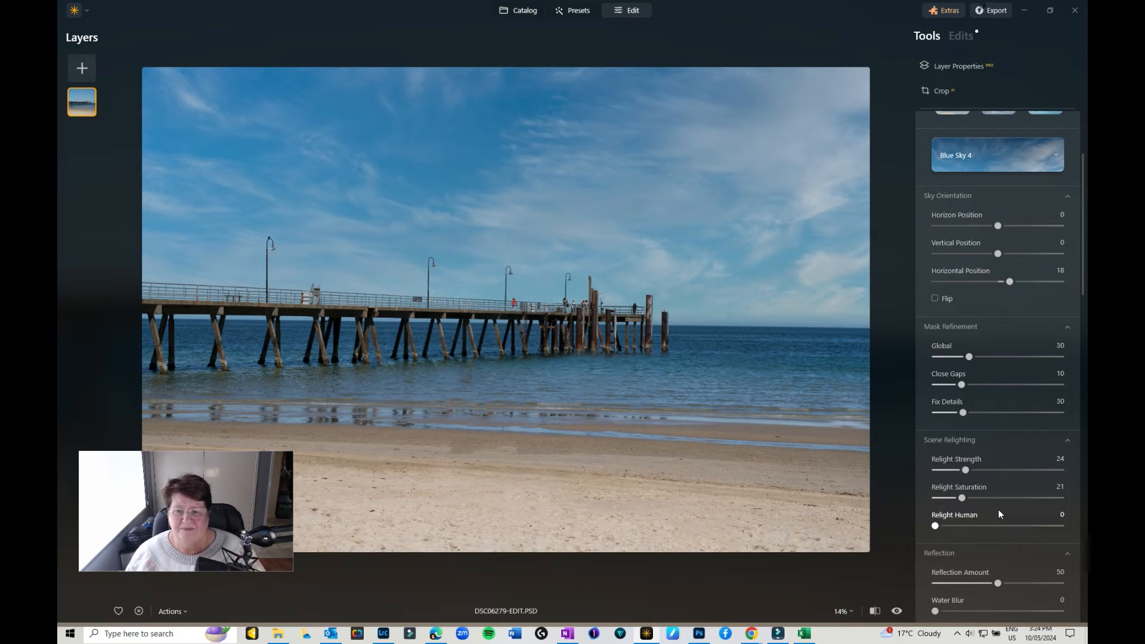
Raise the sky's Reflection Amount in the water to 74
scroll("down", 3)
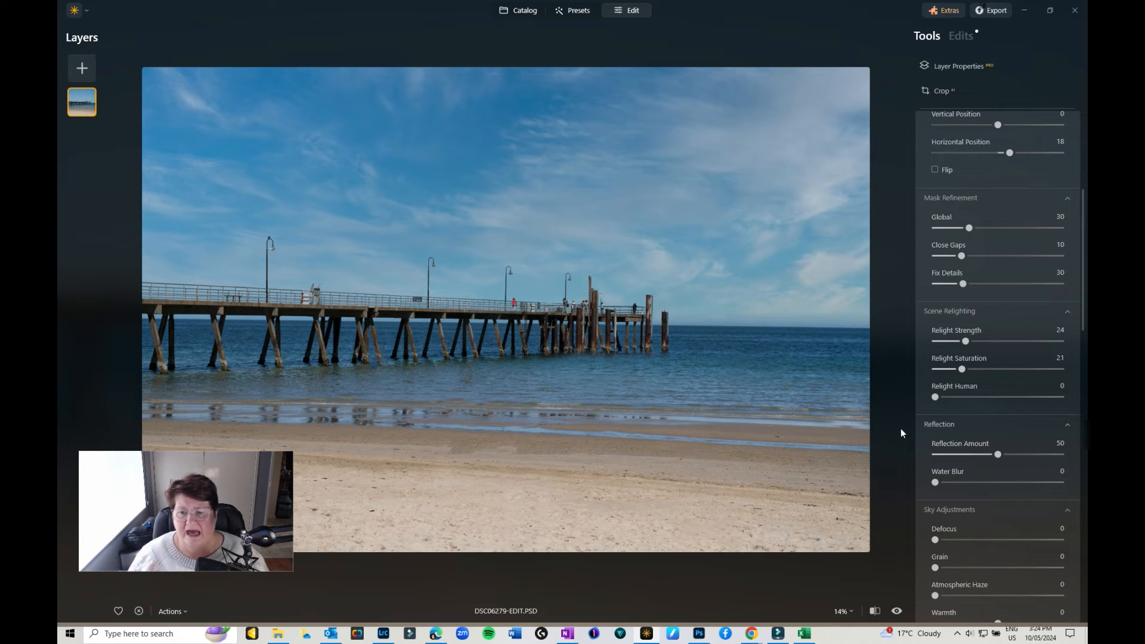
left_click_drag(998, 453, 1011, 454)
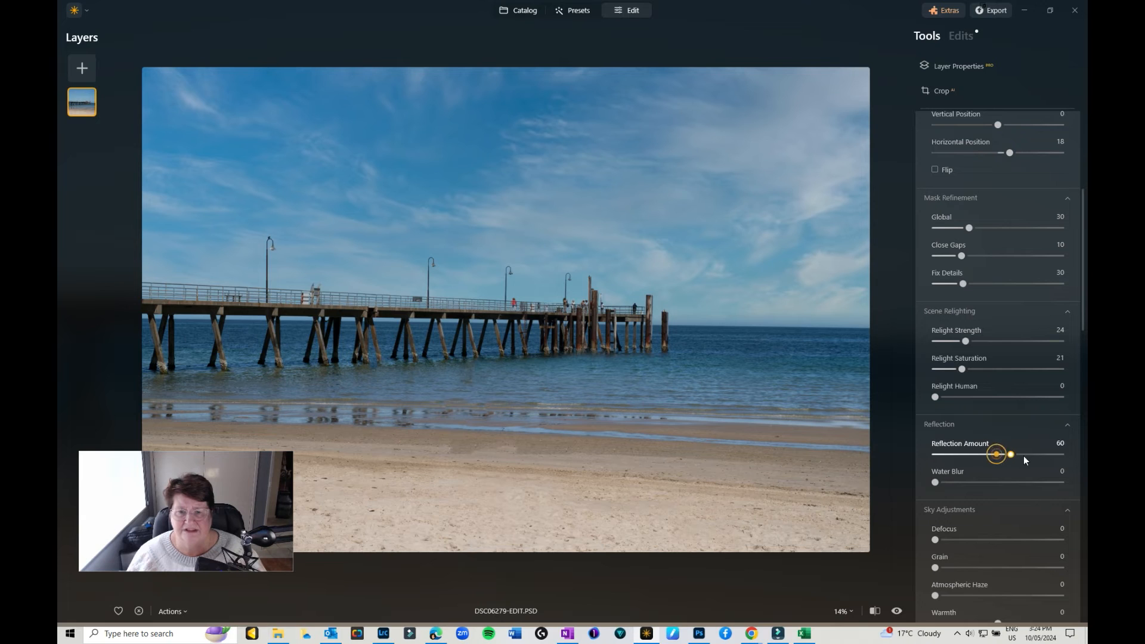
left_click_drag(1011, 453, 1002, 453)
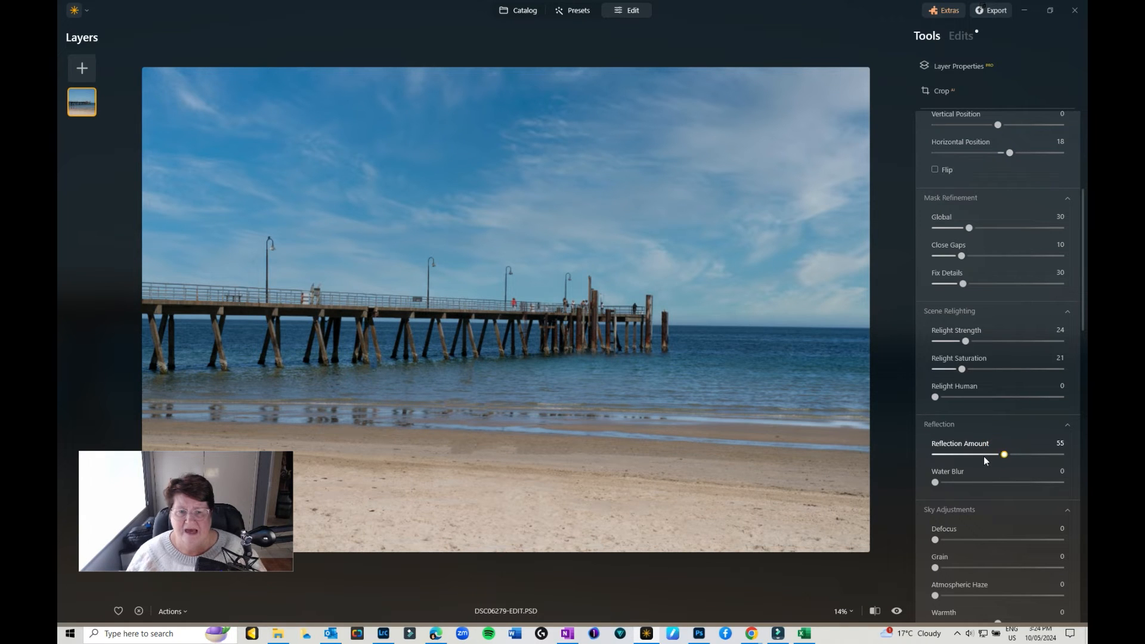
left_click_drag(1002, 455, 1031, 454)
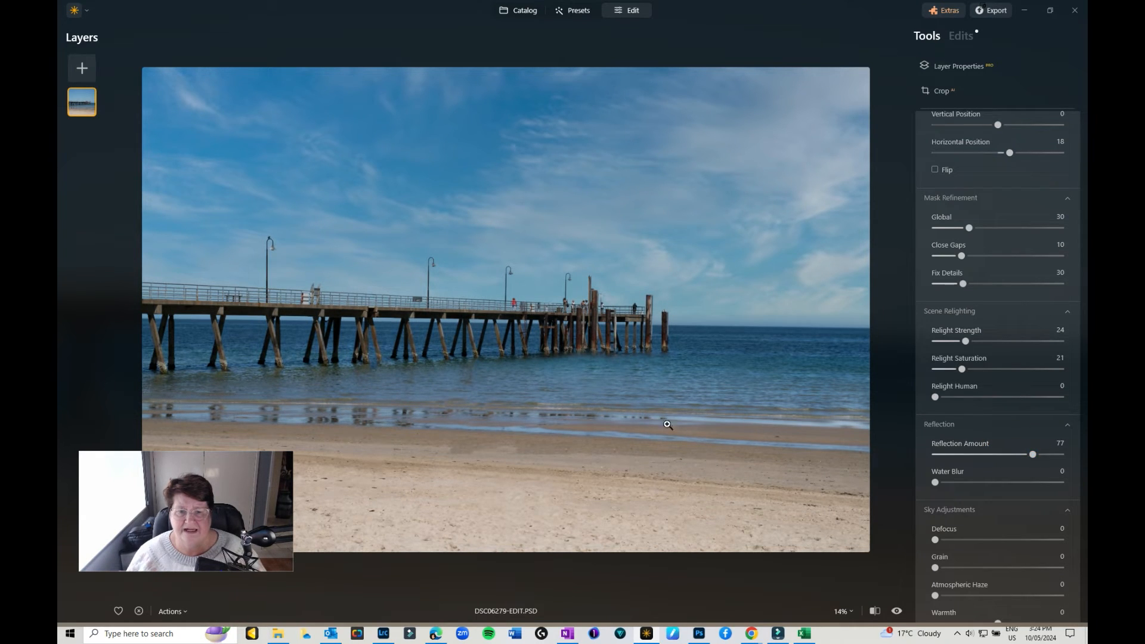
mouse_move(563, 389)
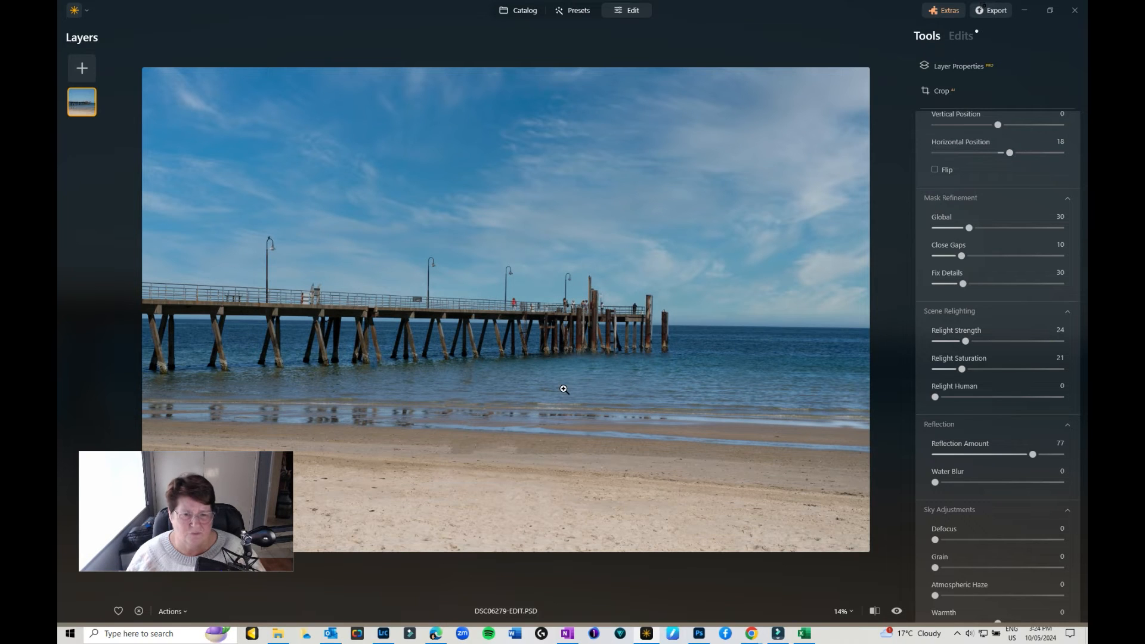
mouse_move(515, 389)
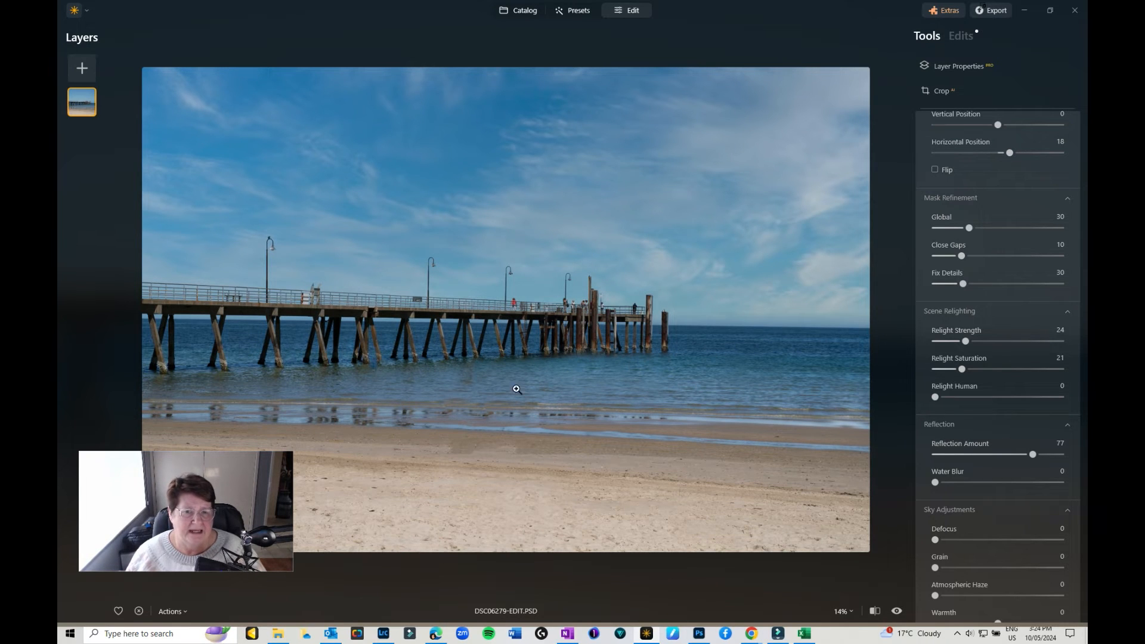
mouse_move(494, 433)
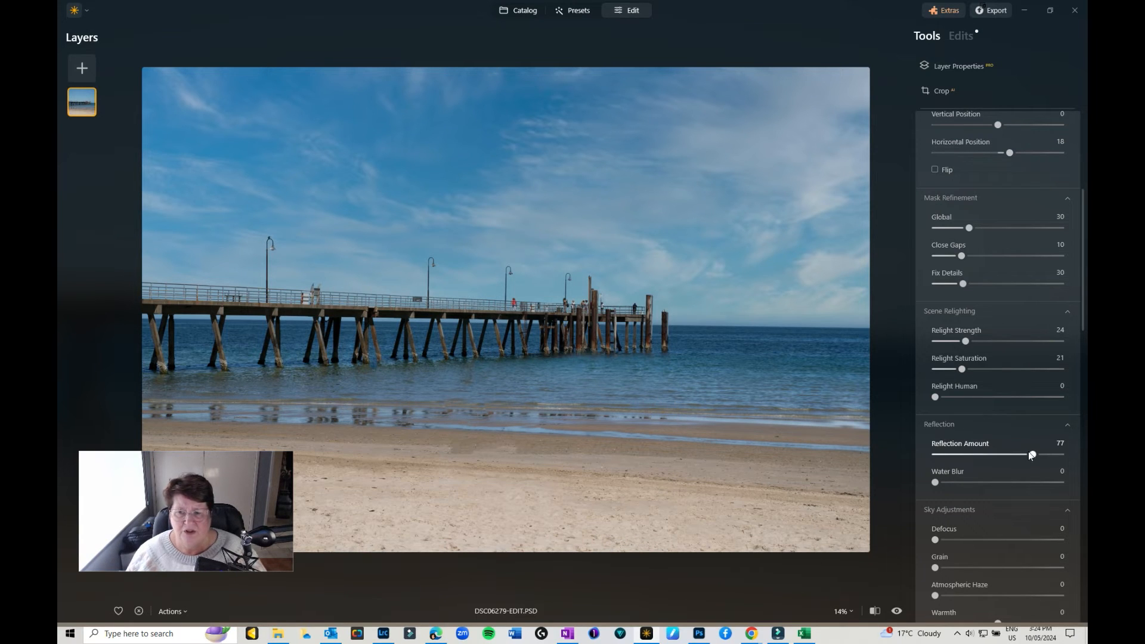
left_click_drag(1030, 454, 1012, 454)
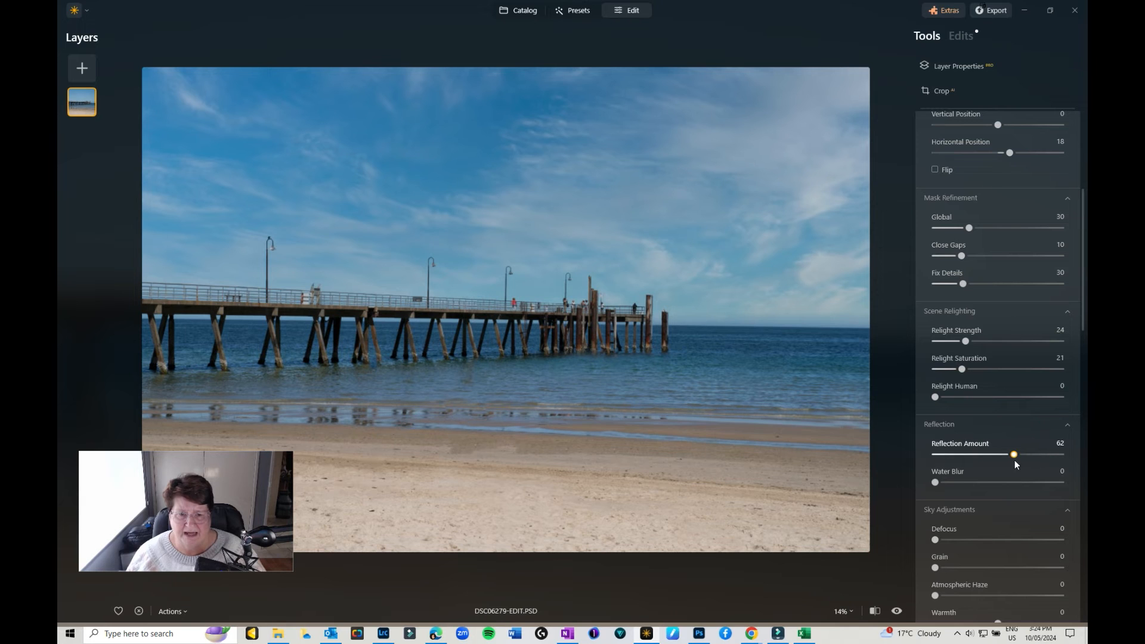
left_click_drag(1012, 455, 1028, 454)
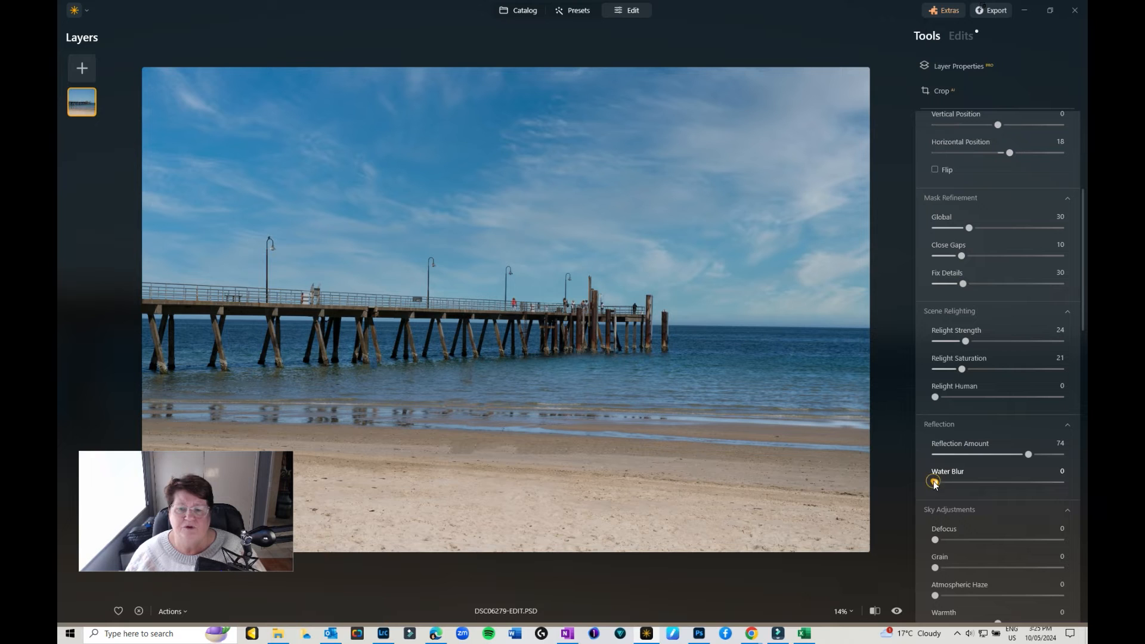
Try Water Blur on the reflection, then return it to 0
left_click_drag(936, 481, 971, 482)
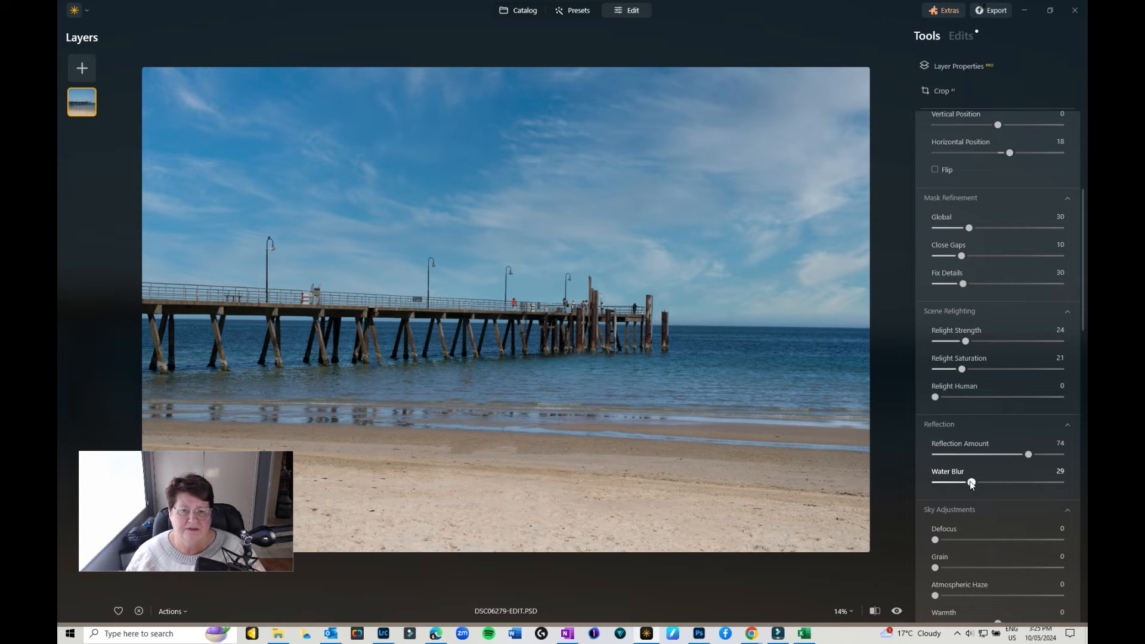
left_click_drag(971, 482, 1013, 482)
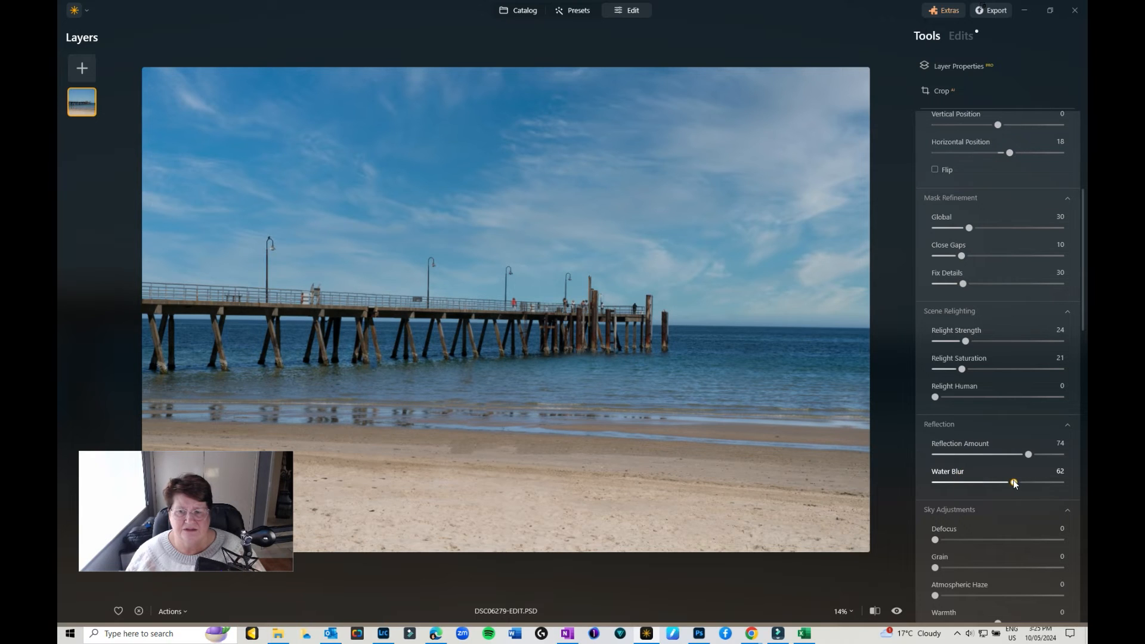
left_click_drag(1013, 483, 1015, 483)
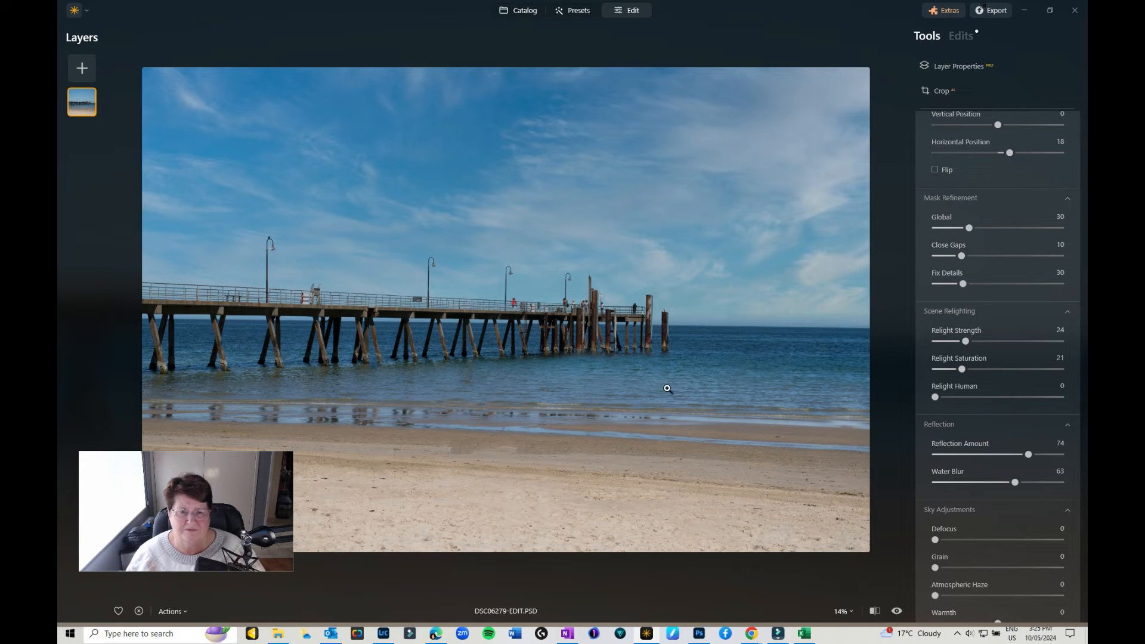
left_click_drag(1014, 481, 934, 482)
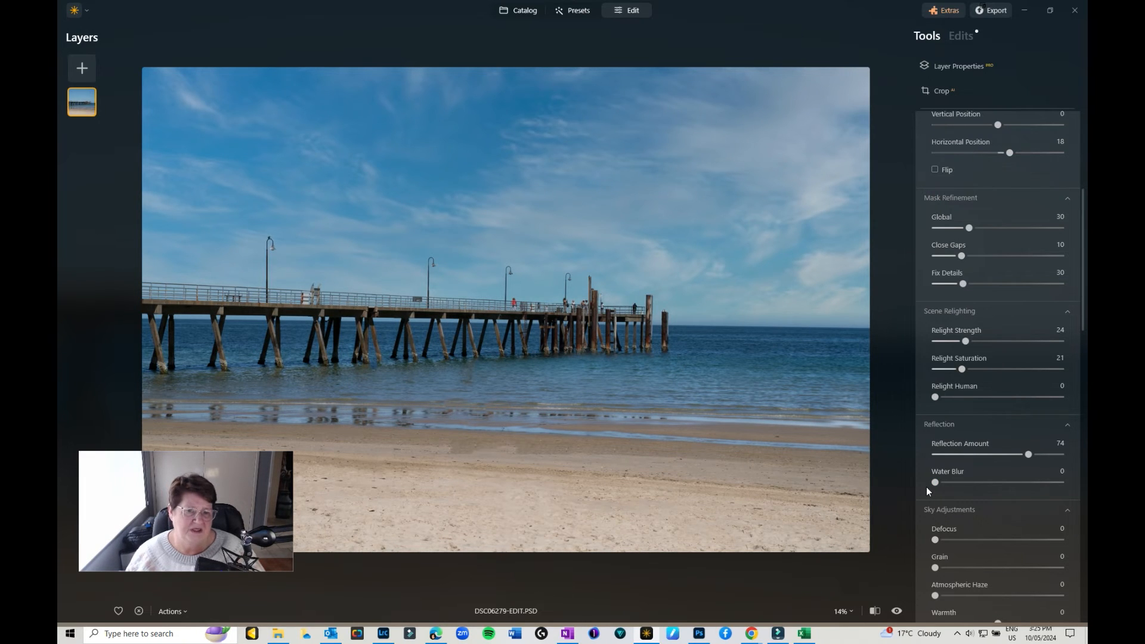
Try strong sky Defocus, then pull it back to about 1
scroll("down", 3)
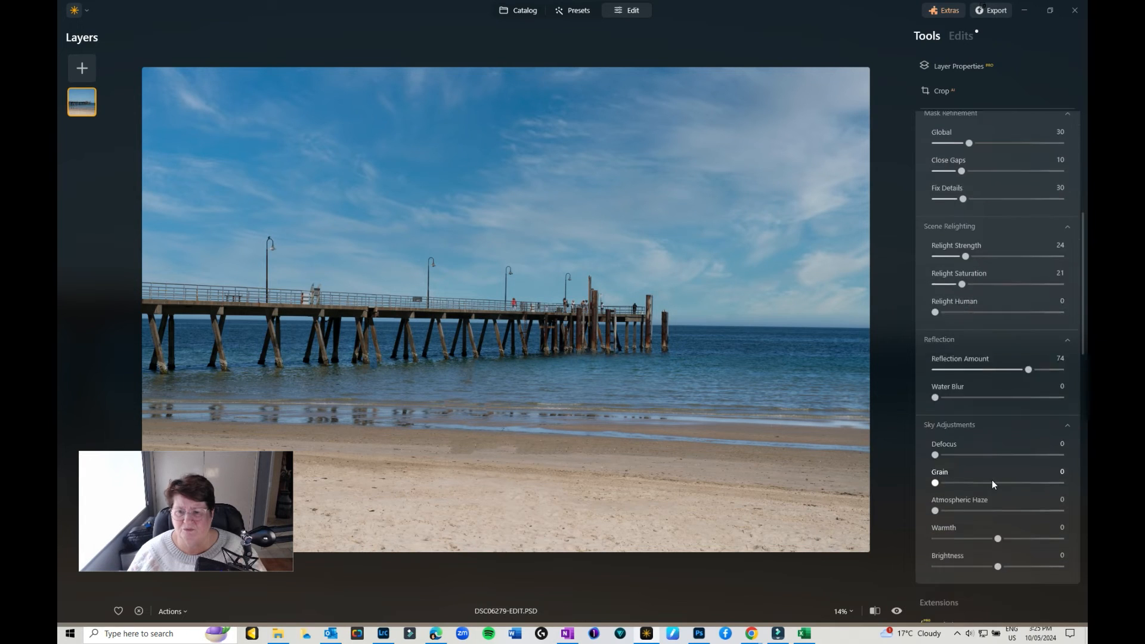
scroll("down", 3)
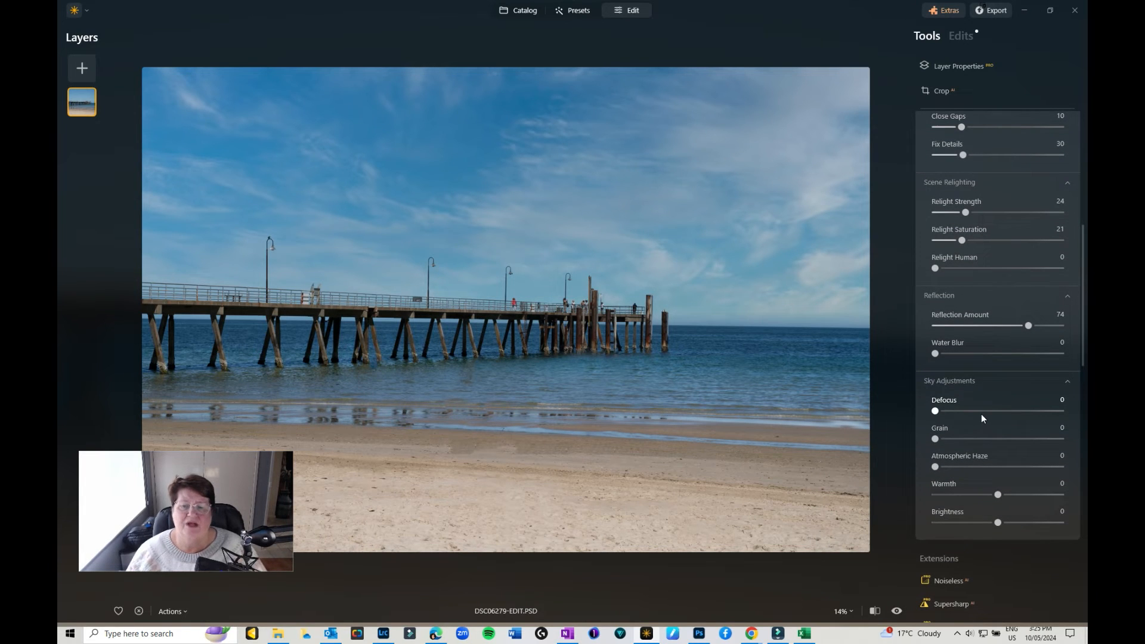
left_click_drag(935, 410, 960, 411)
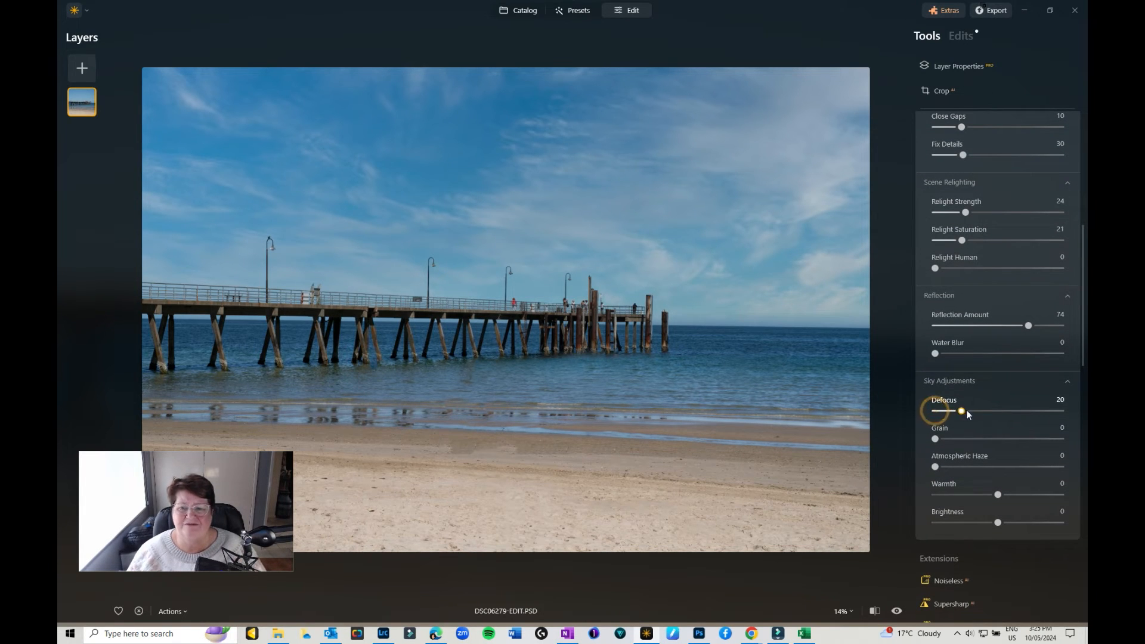
left_click_drag(959, 410, 1008, 410)
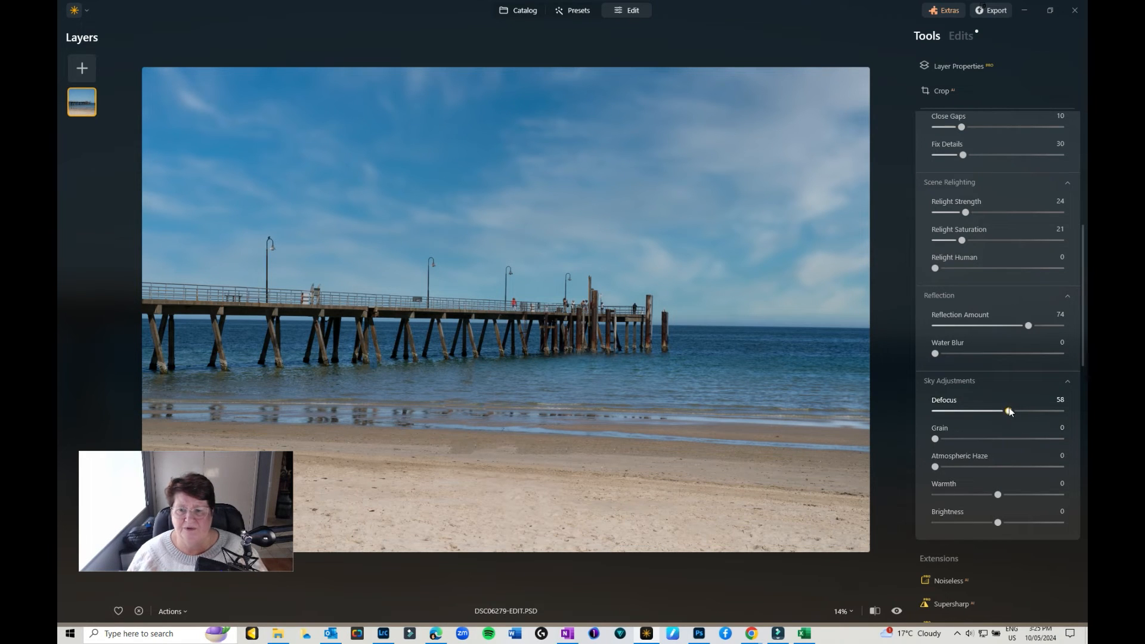
left_click_drag(1008, 411, 937, 411)
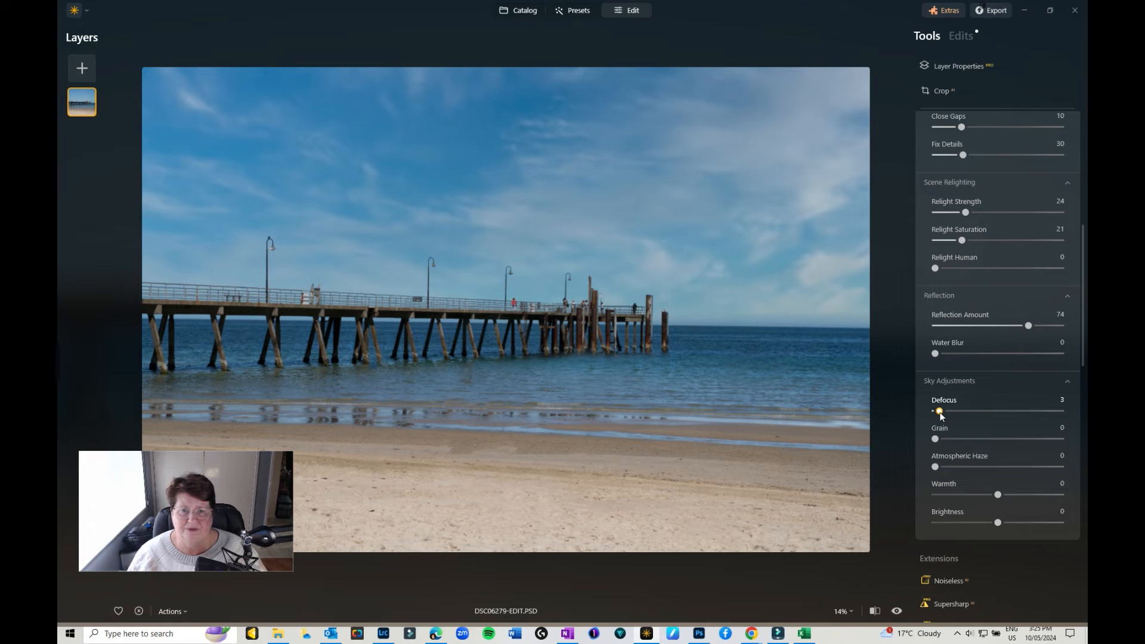
left_click_drag(938, 411, 936, 410)
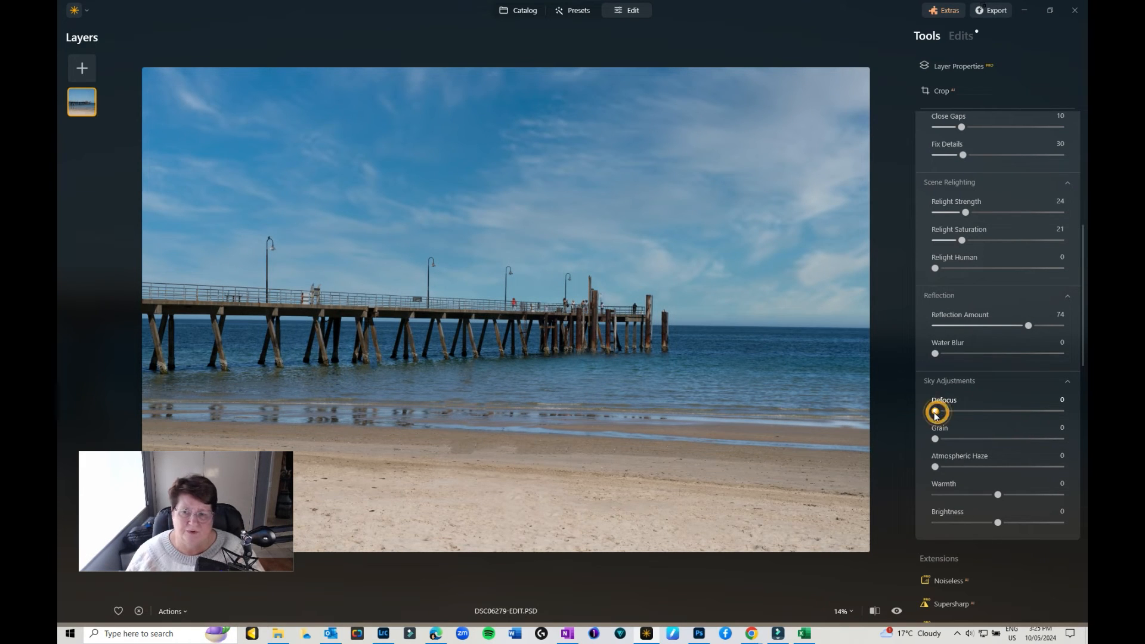
left_click_drag(934, 410, 938, 410)
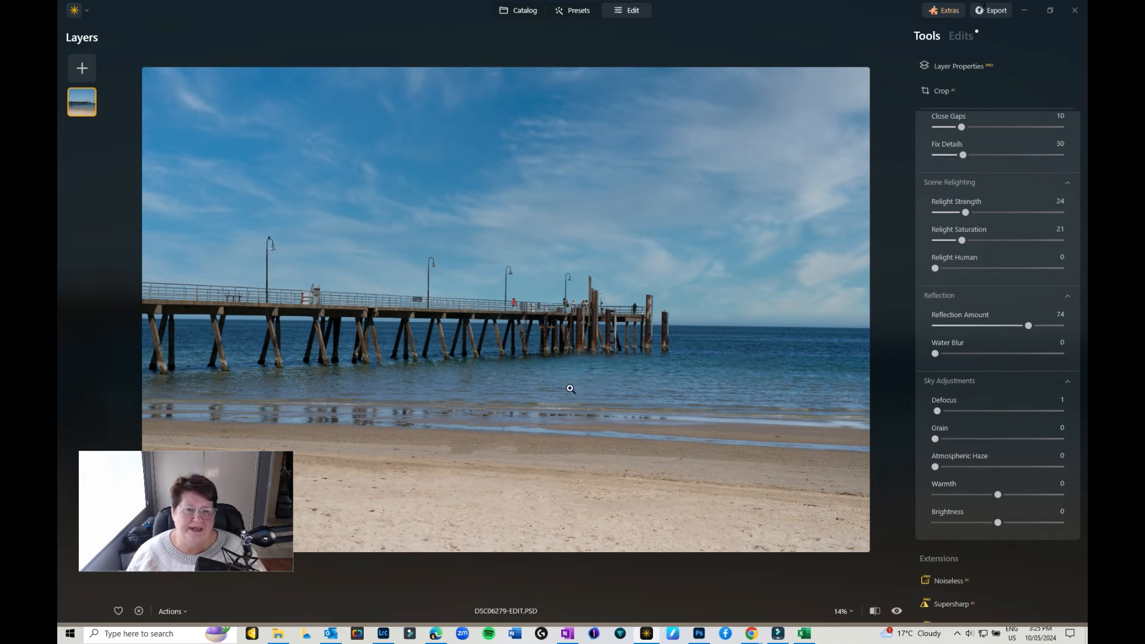
mouse_move(346, 173)
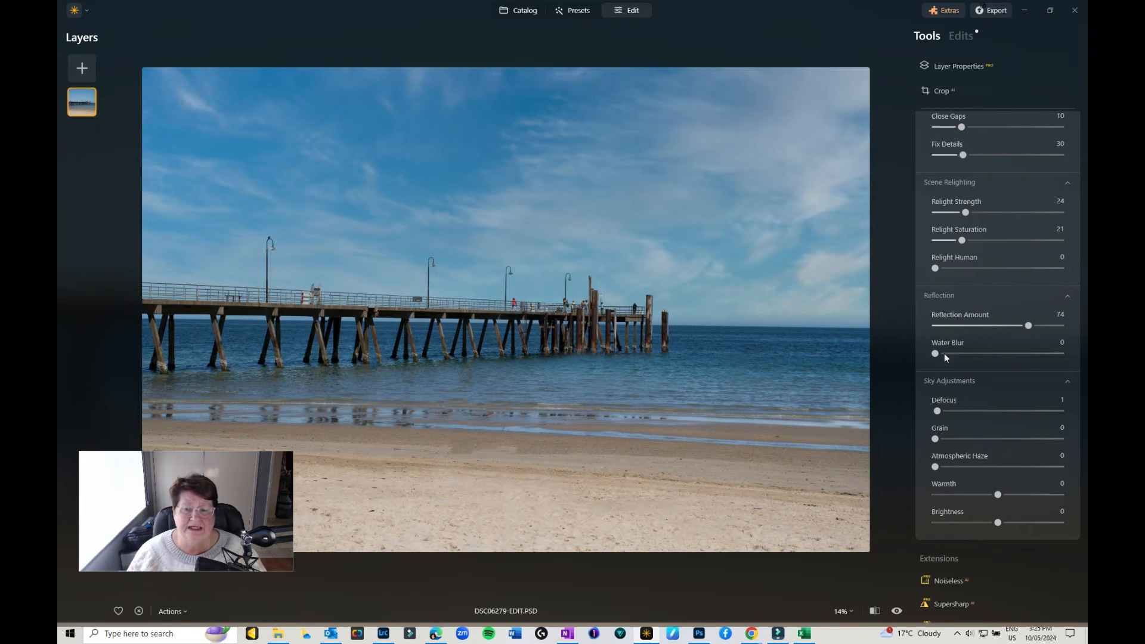
Try Grain and remove it again, then add Atmospheric Haze of about 24
left_click_drag(935, 438, 995, 439)
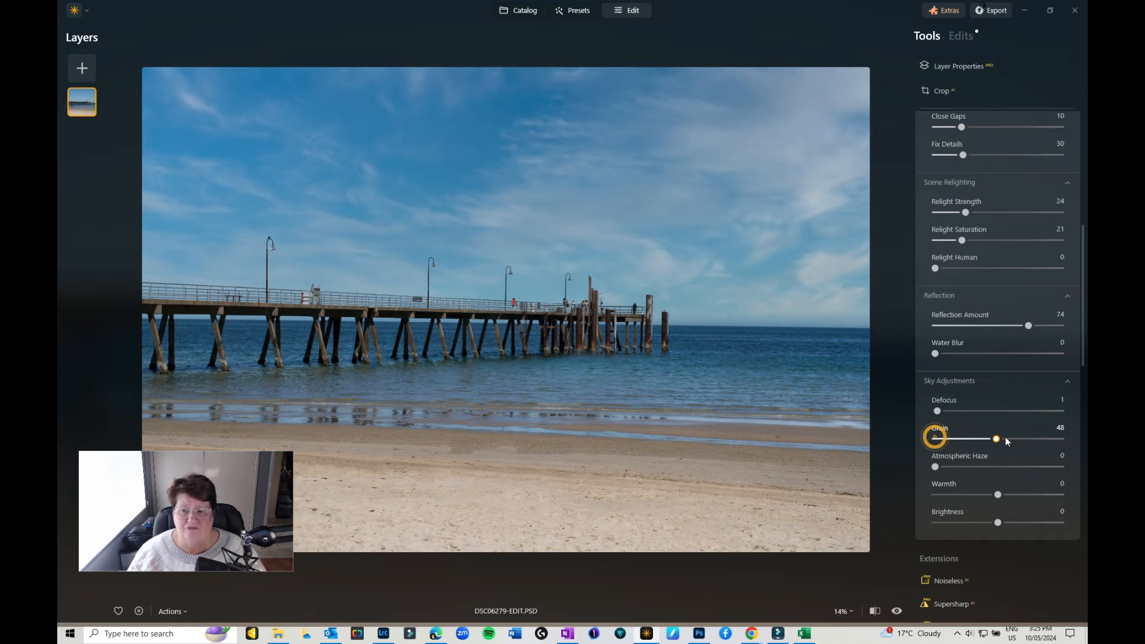
left_click_drag(995, 439, 1006, 439)
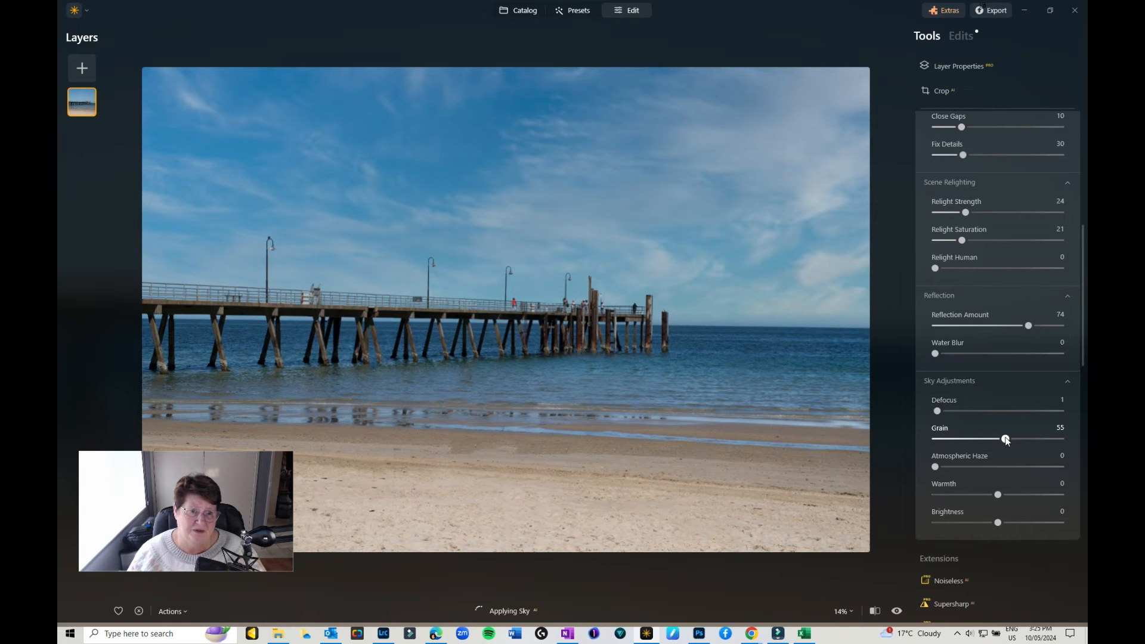
left_click_drag(1006, 439, 934, 438)
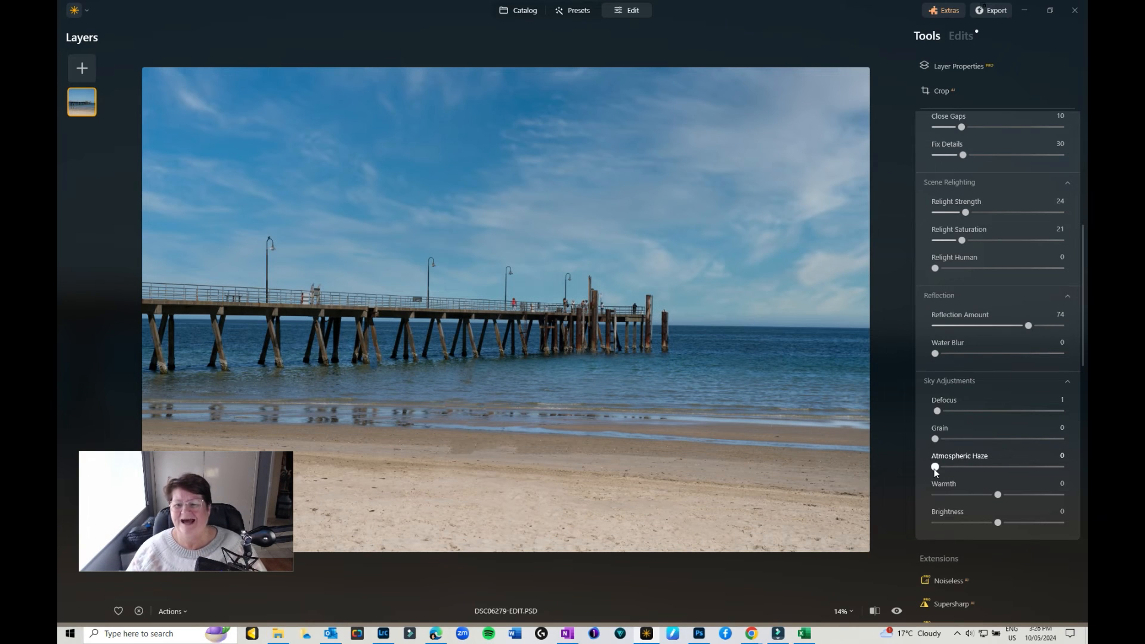
left_click_drag(935, 466, 965, 466)
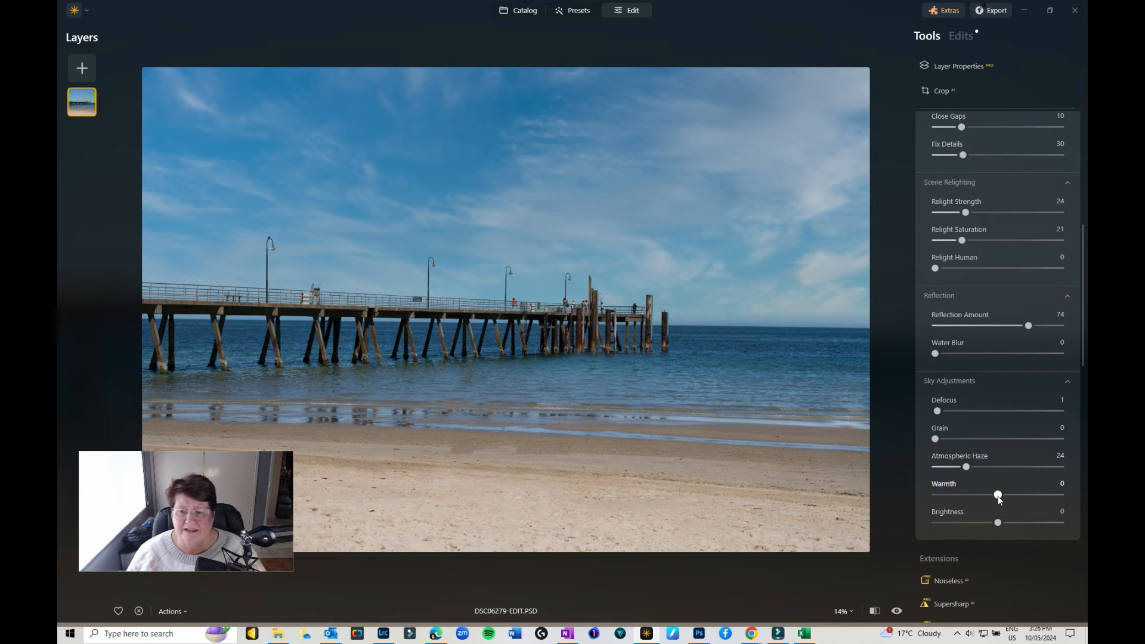
Experiment with sky Warmth both ways and bring it back near neutral
left_click_drag(998, 494, 1029, 495)
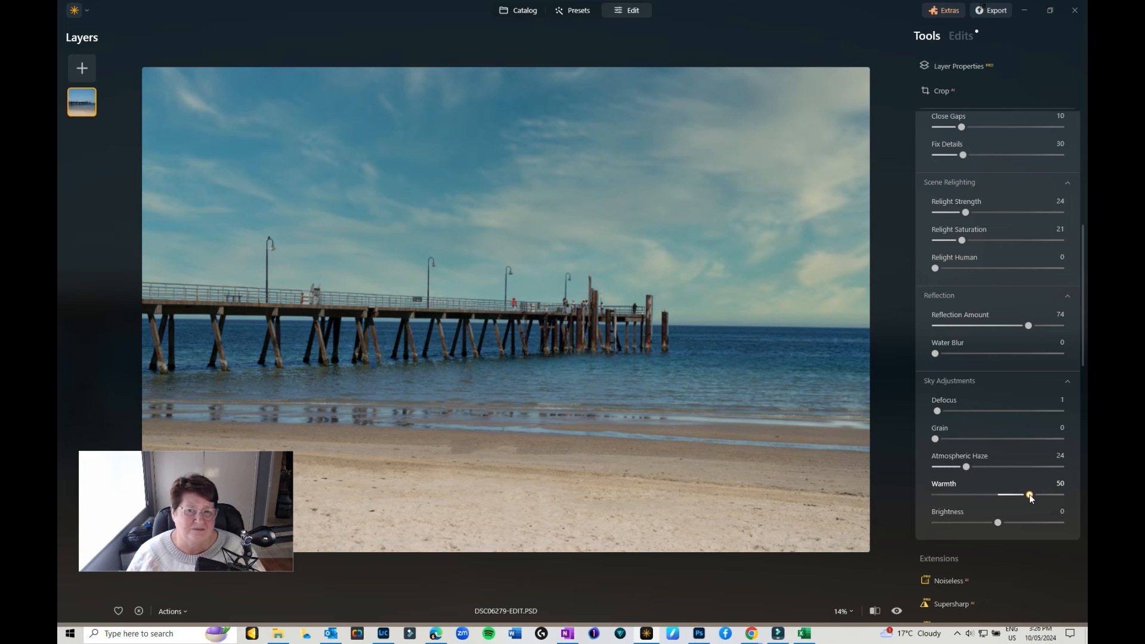
left_click_drag(1027, 494, 953, 495)
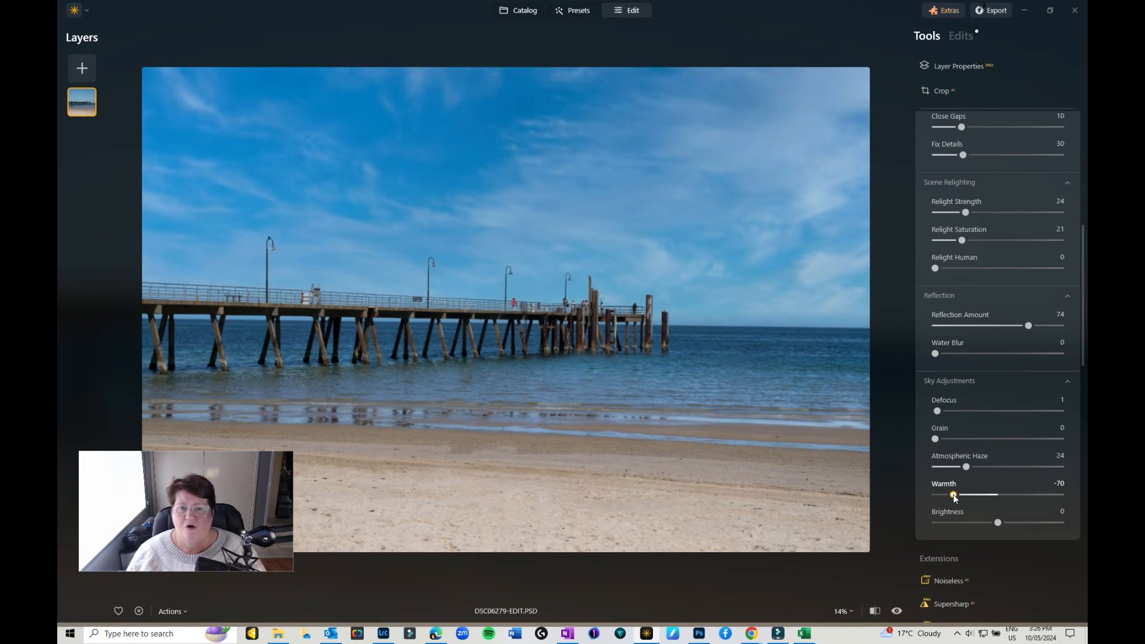
left_click_drag(953, 495, 999, 495)
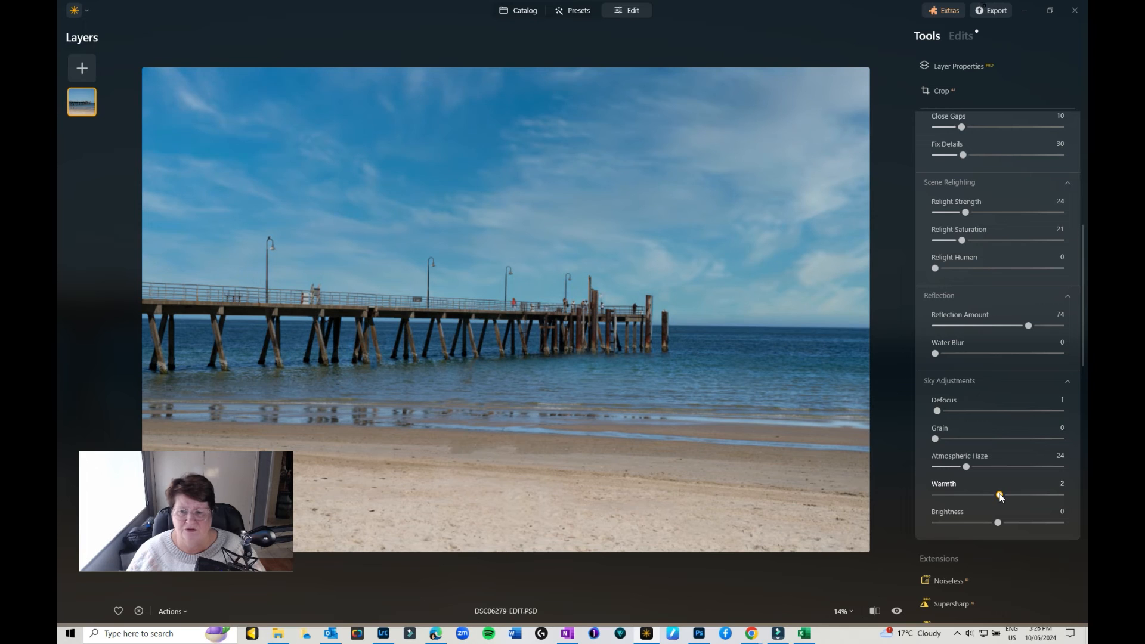
left_click_drag(1000, 494, 998, 494)
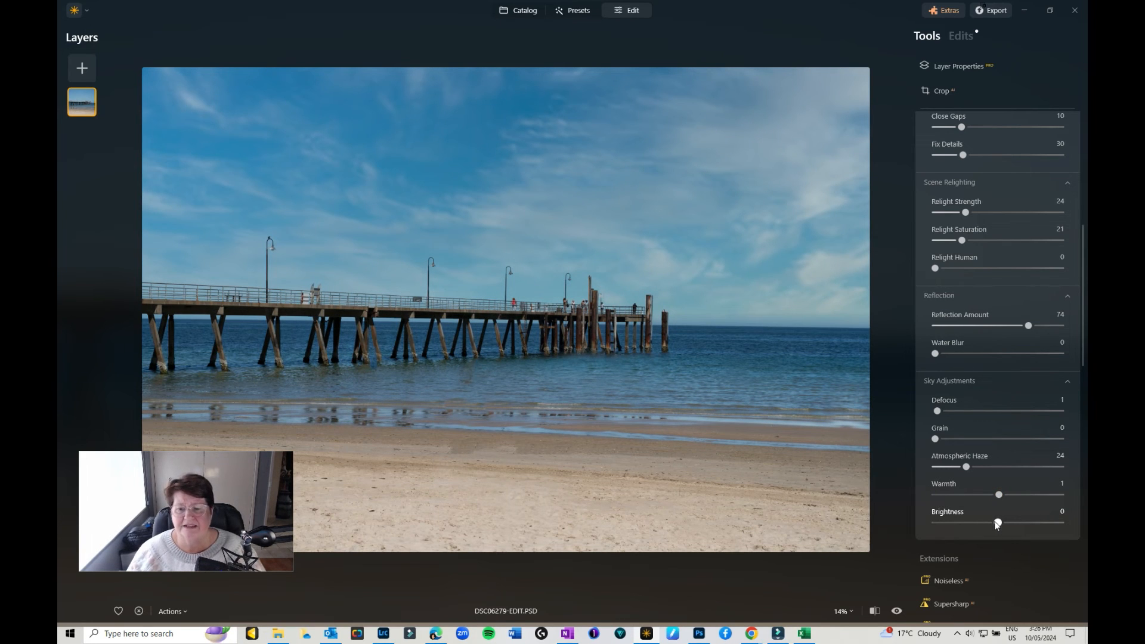
Set sky Brightness to 5, Atmospheric Haze to 10 and Warmth to 0
left_click_drag(997, 522, 971, 522)
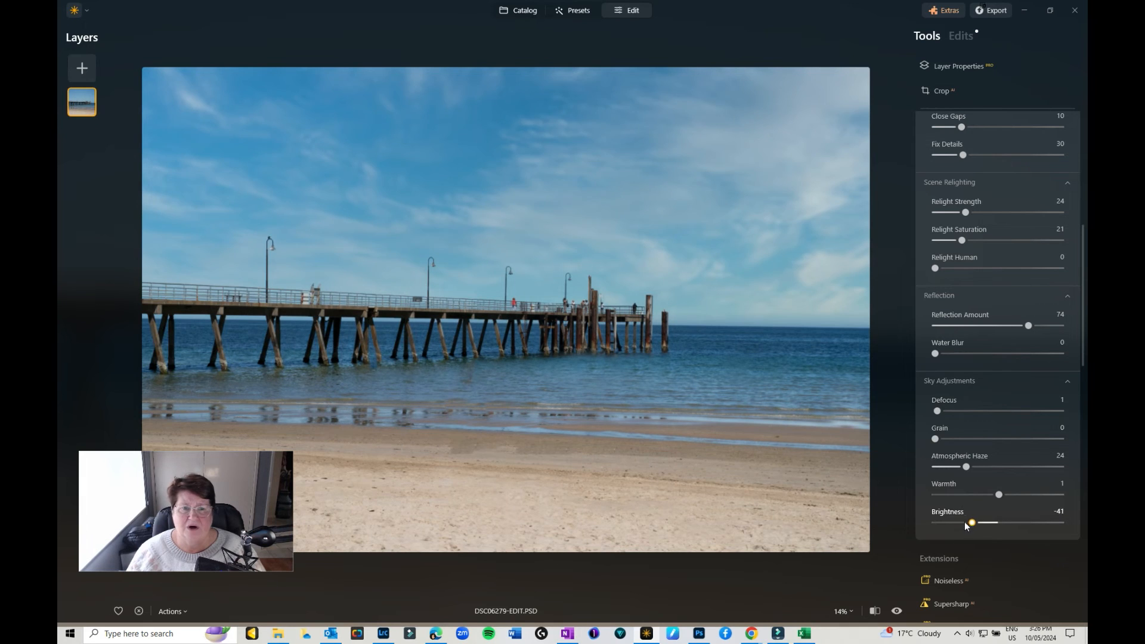
left_click_drag(972, 524, 1000, 524)
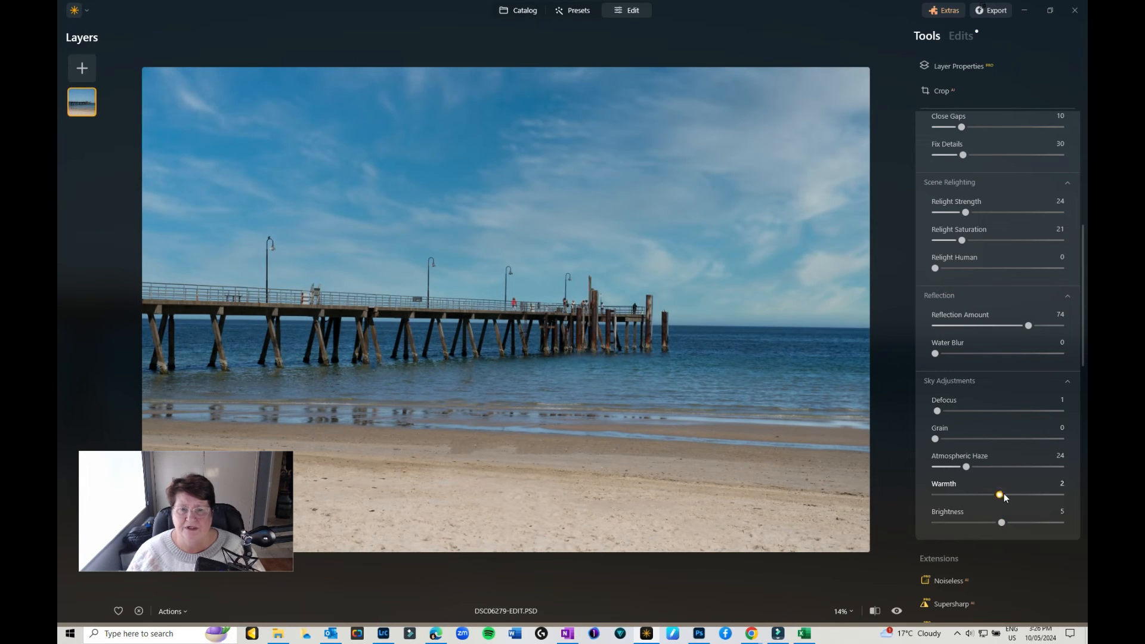
left_click_drag(966, 466, 949, 467)
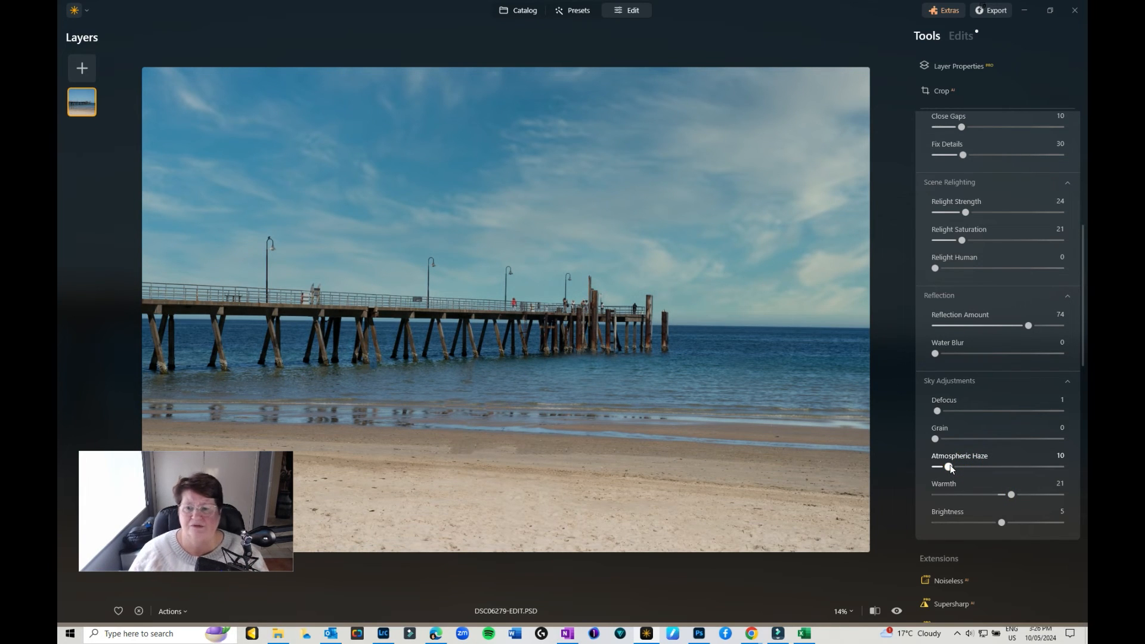
left_click_drag(1011, 494, 1001, 494)
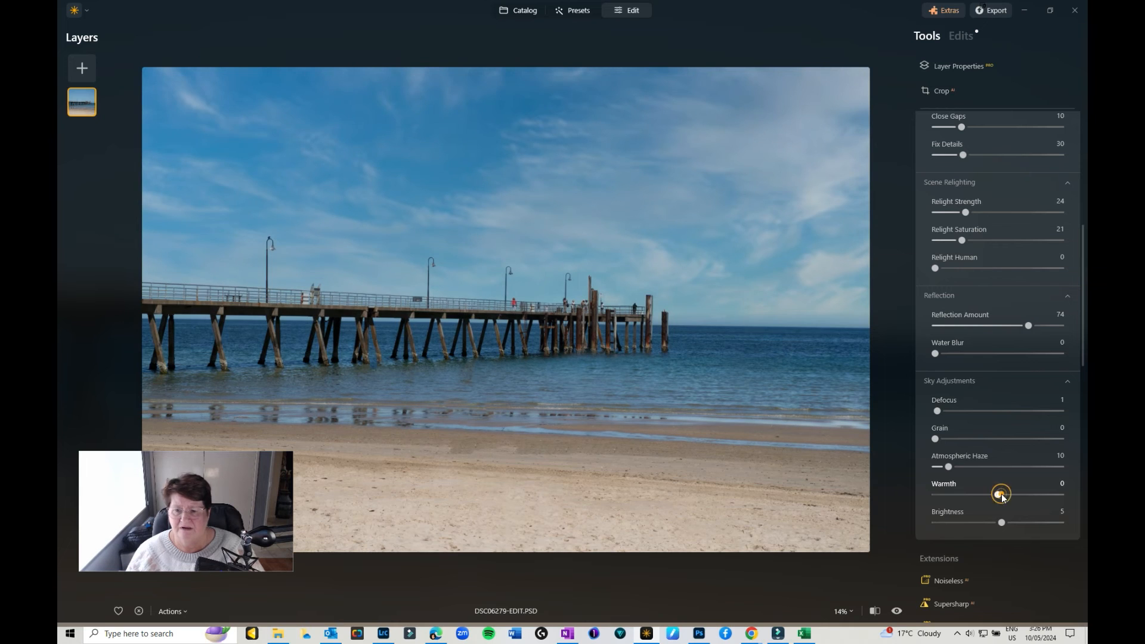
left_click_drag(1001, 494, 997, 494)
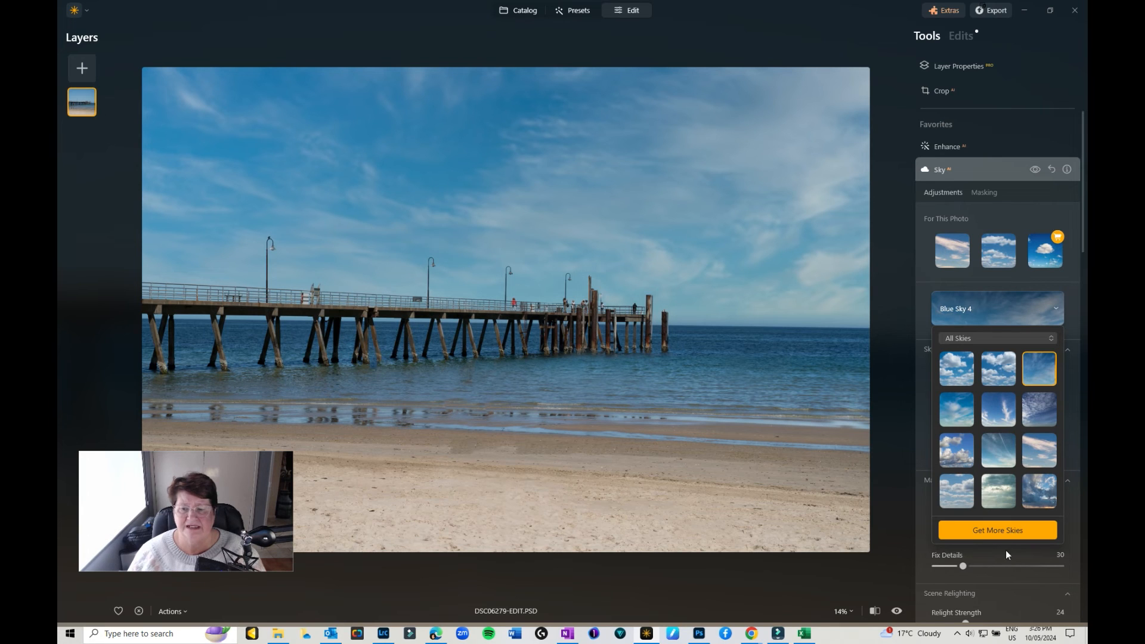
mouse_move(1003, 532)
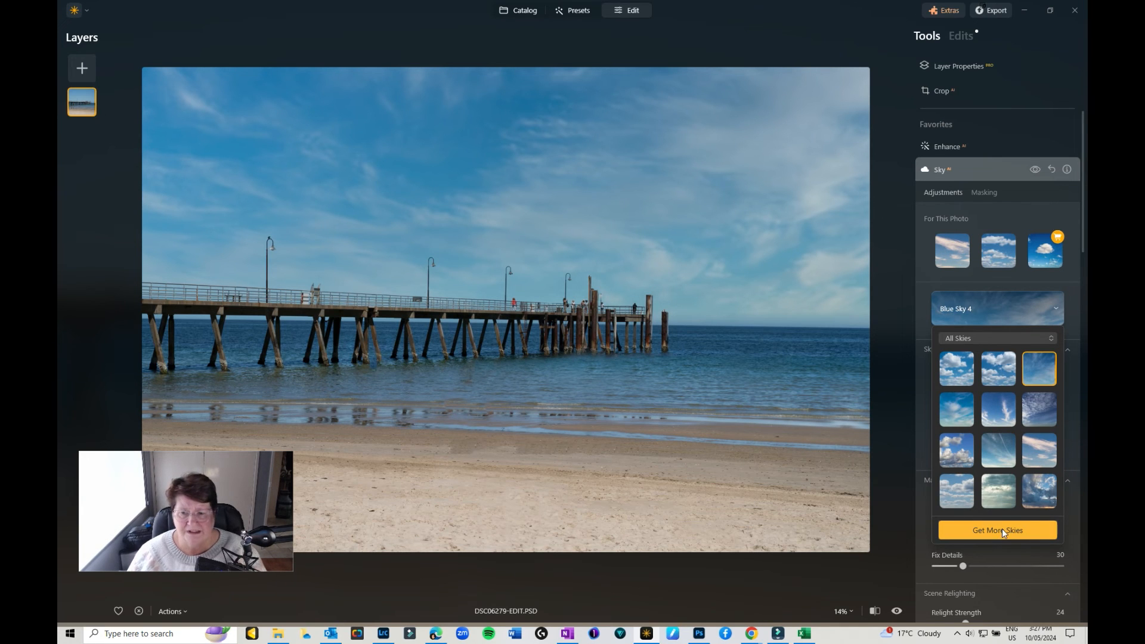
left_click(997, 530)
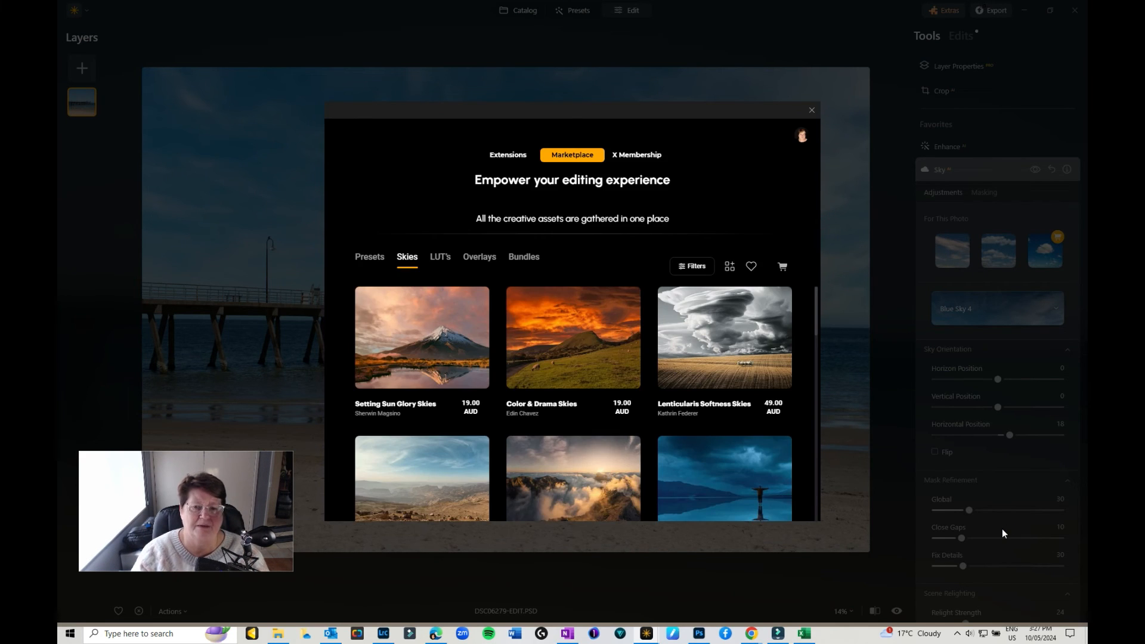
mouse_move(689, 351)
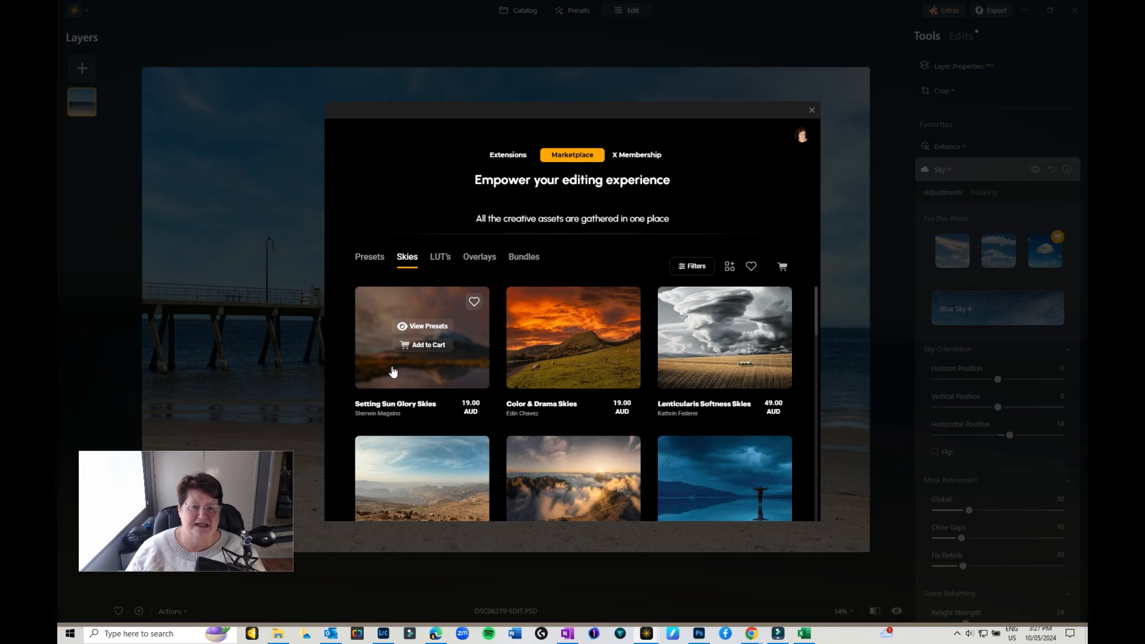
mouse_move(703, 351)
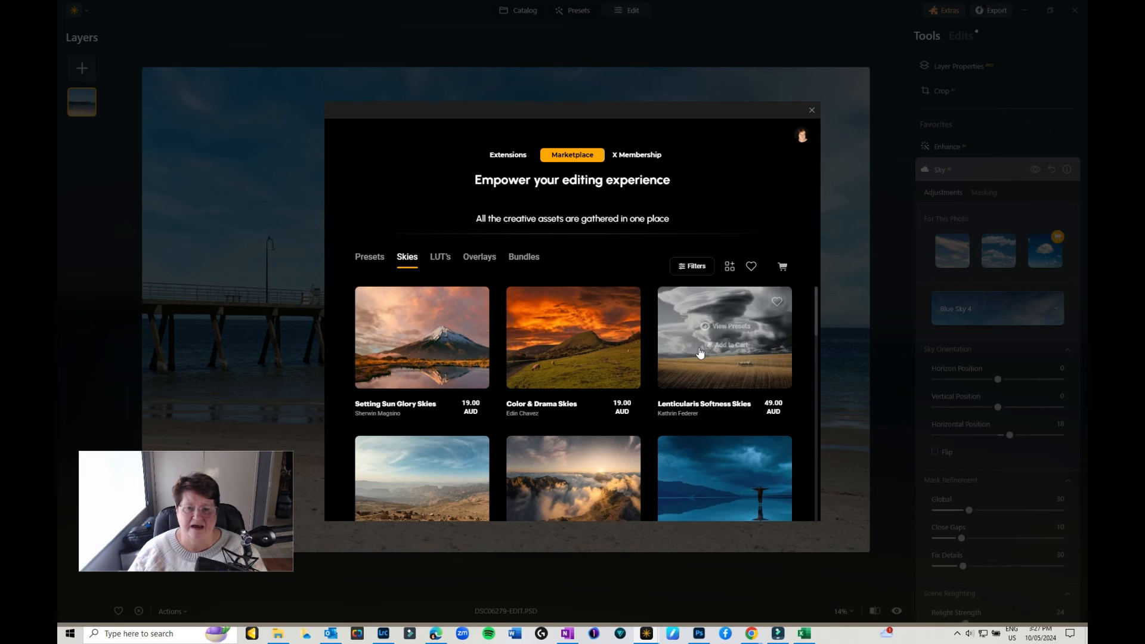
scroll("down", 3)
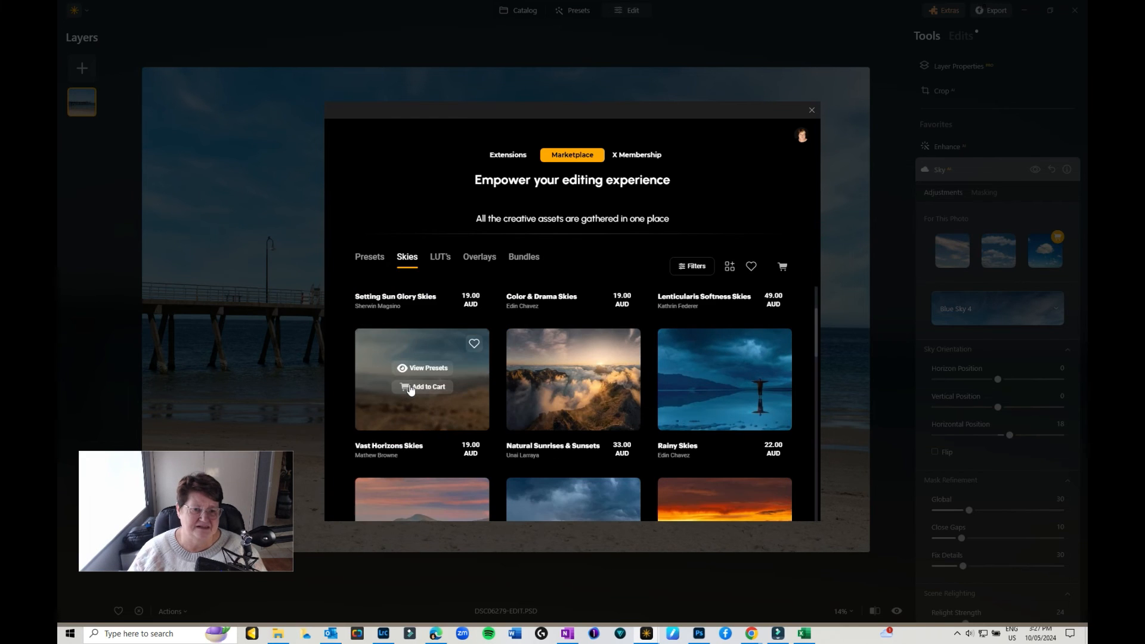
mouse_move(579, 402)
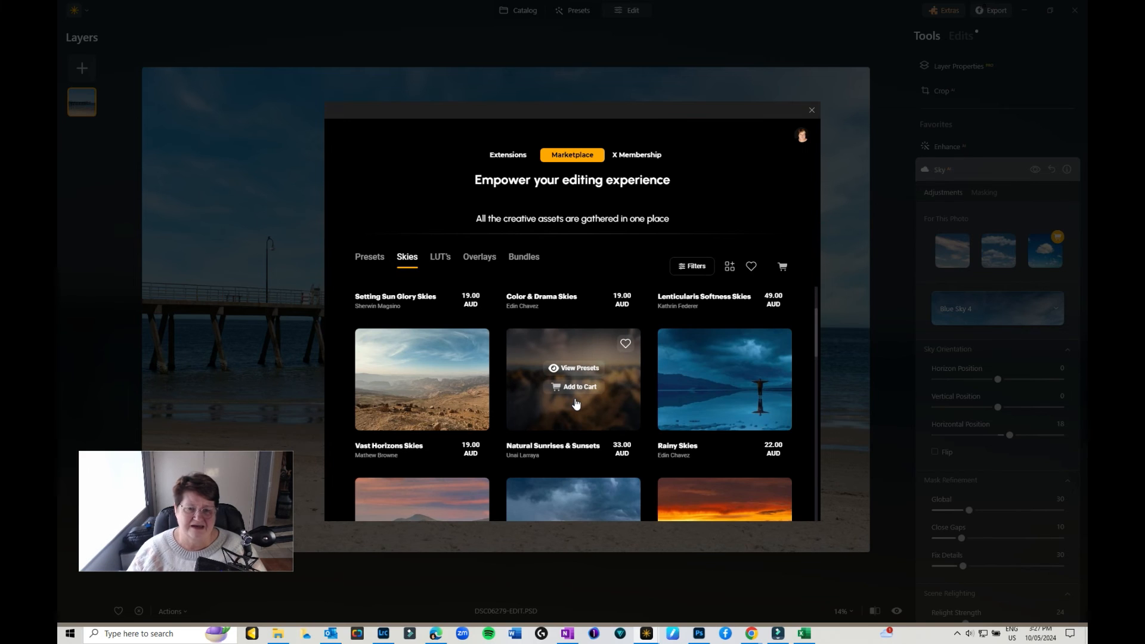
mouse_move(692, 422)
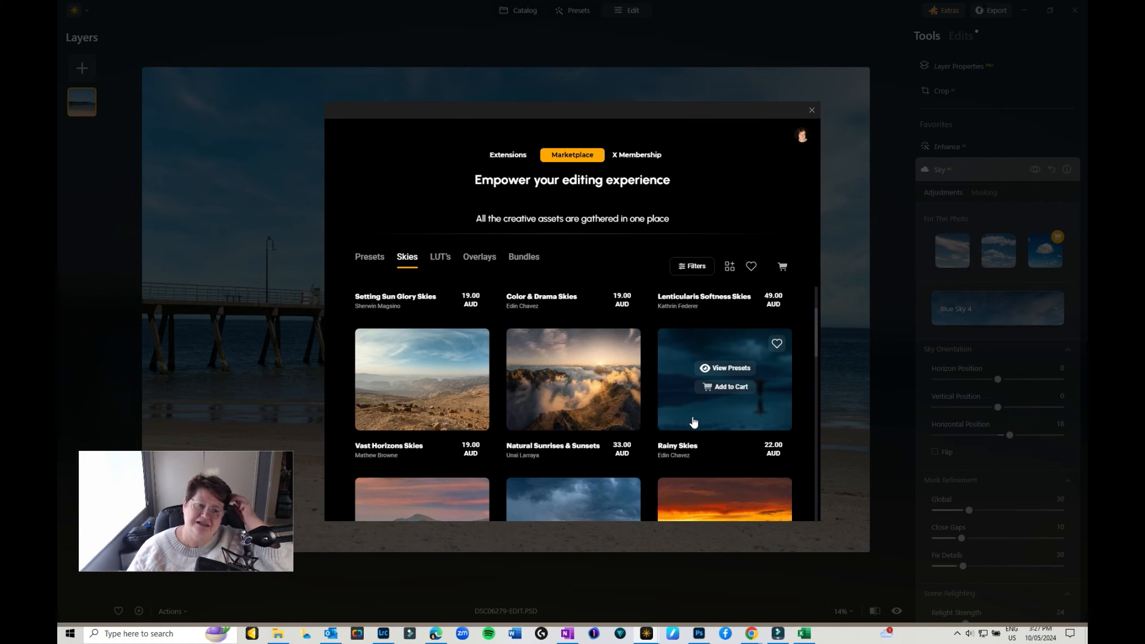
scroll("down", 3)
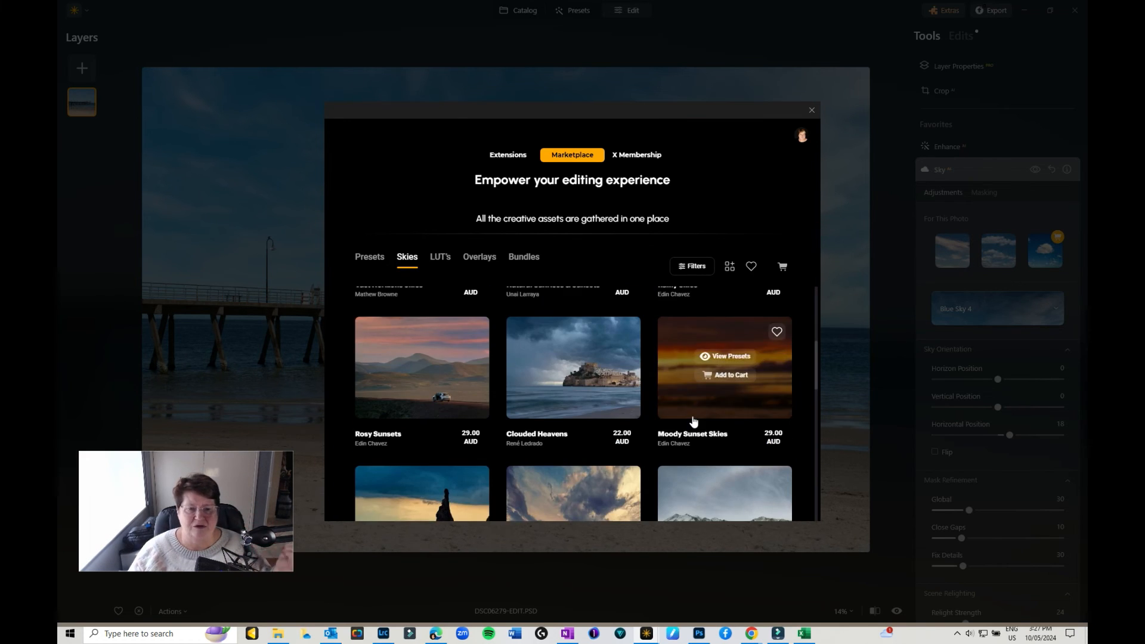
scroll("down", 3)
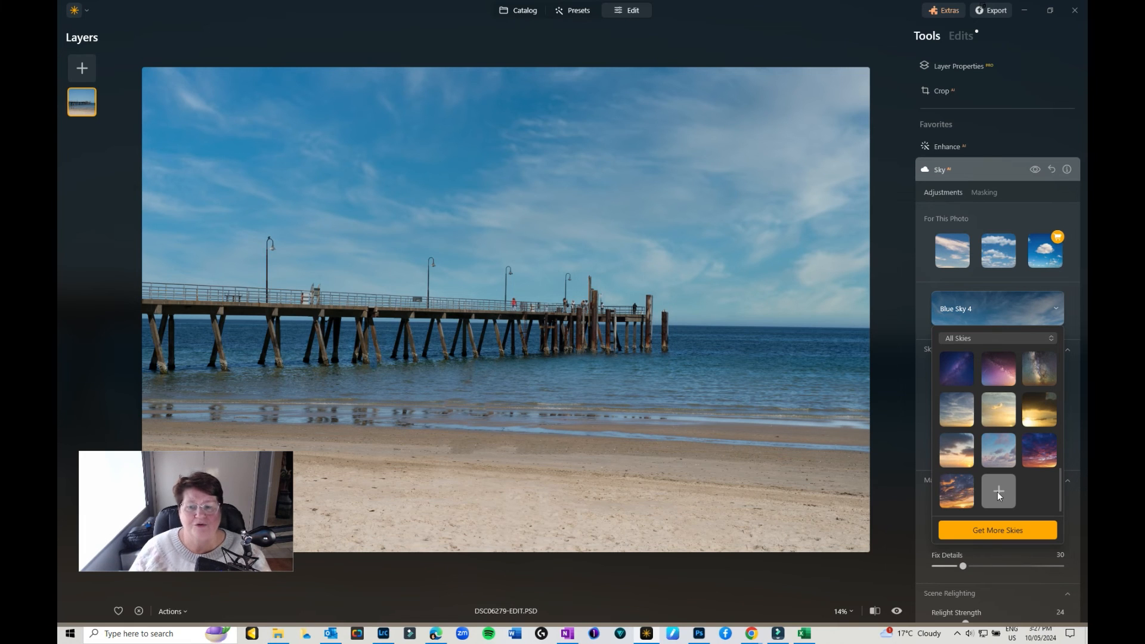
Start loading a custom sky and browse to the Cloud Pack folder in JPP Textures
left_click(997, 490)
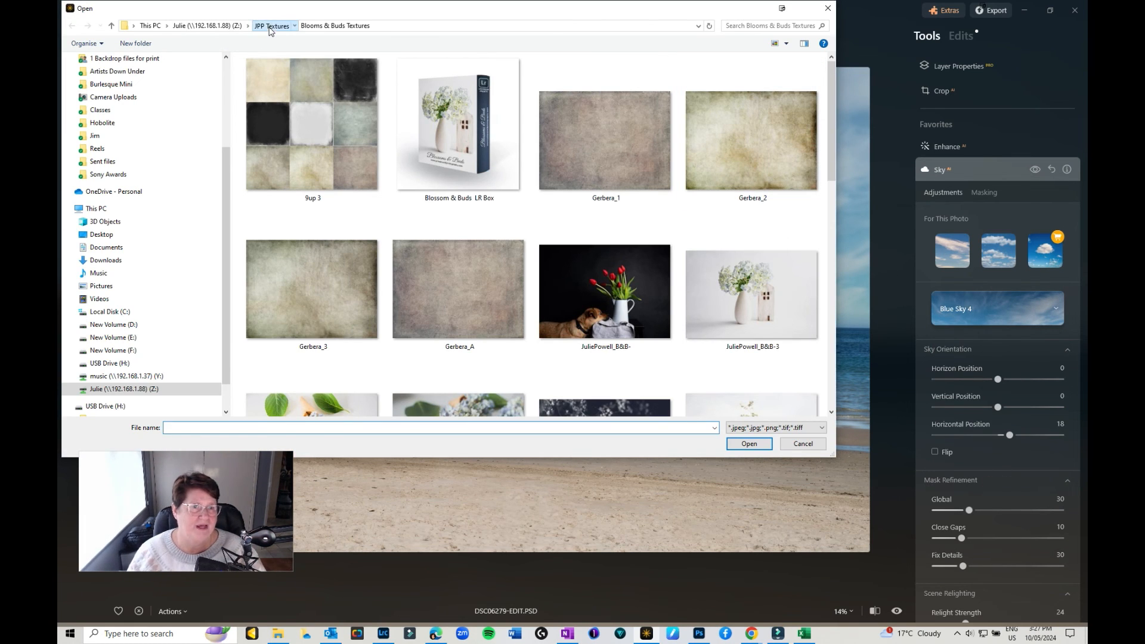
left_click(274, 25)
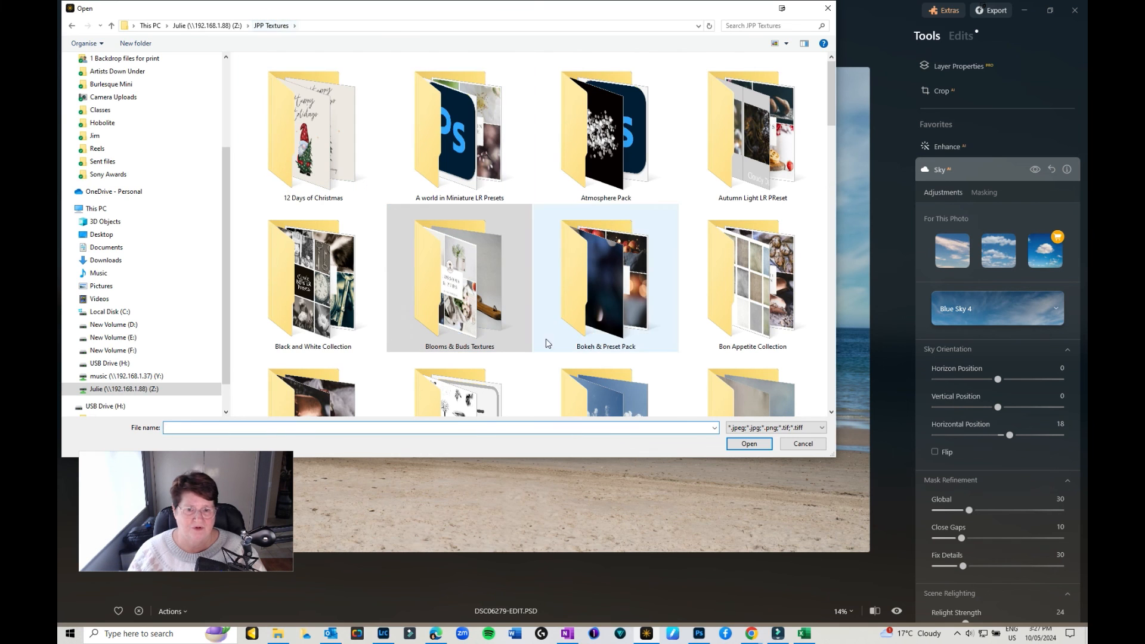
double_click(605, 278)
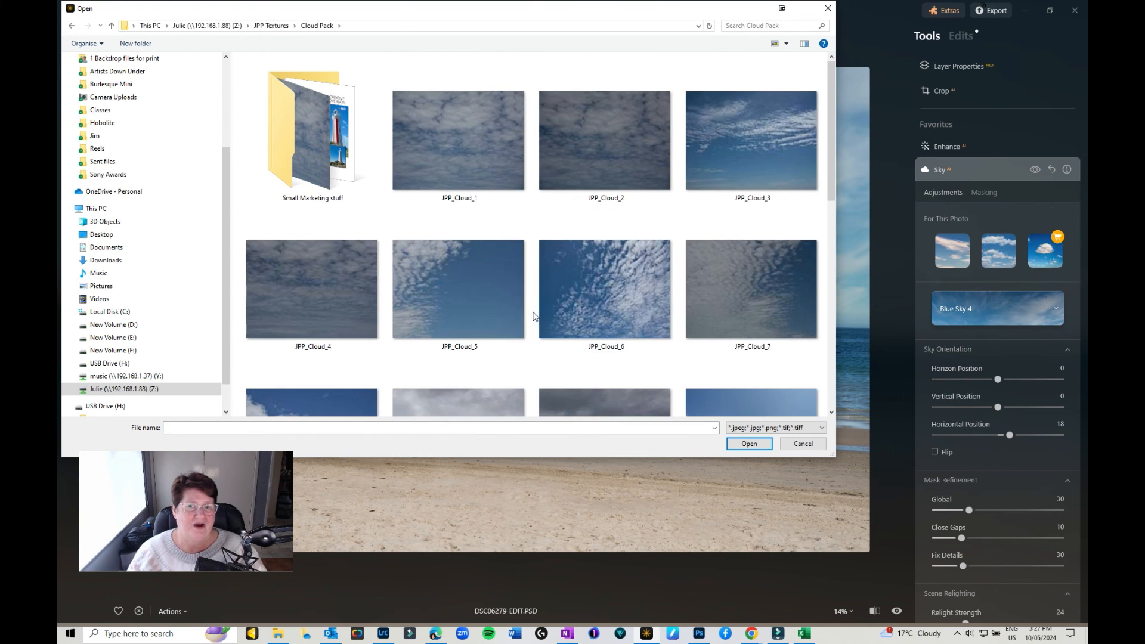